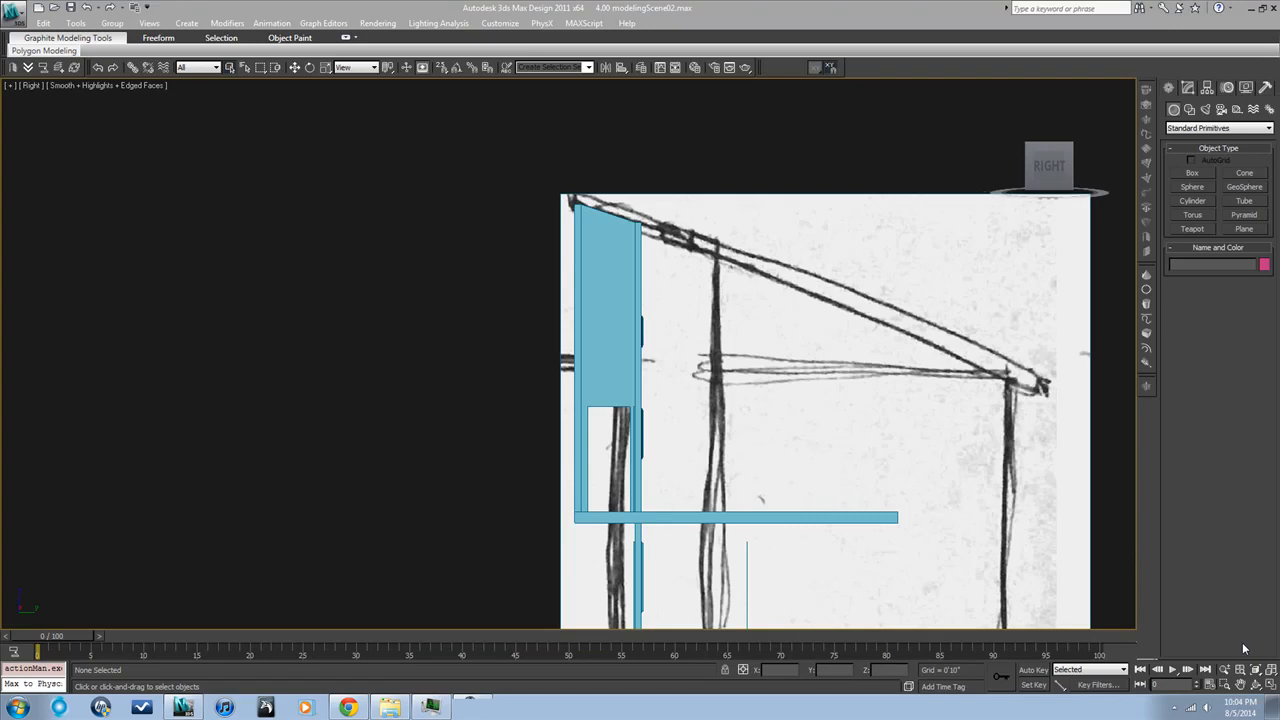
mouse_move(619, 155)
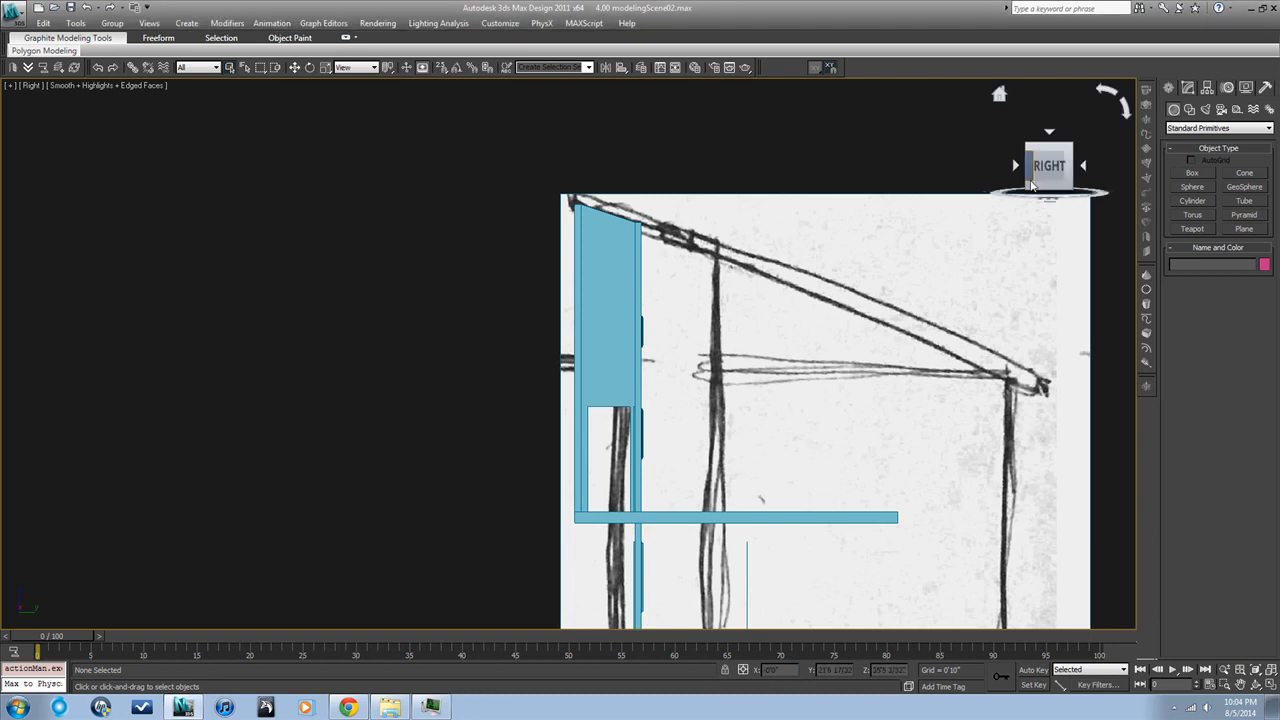
Create Layer002 as the current layer and show the Right viewport in wireframe
click(1189, 109)
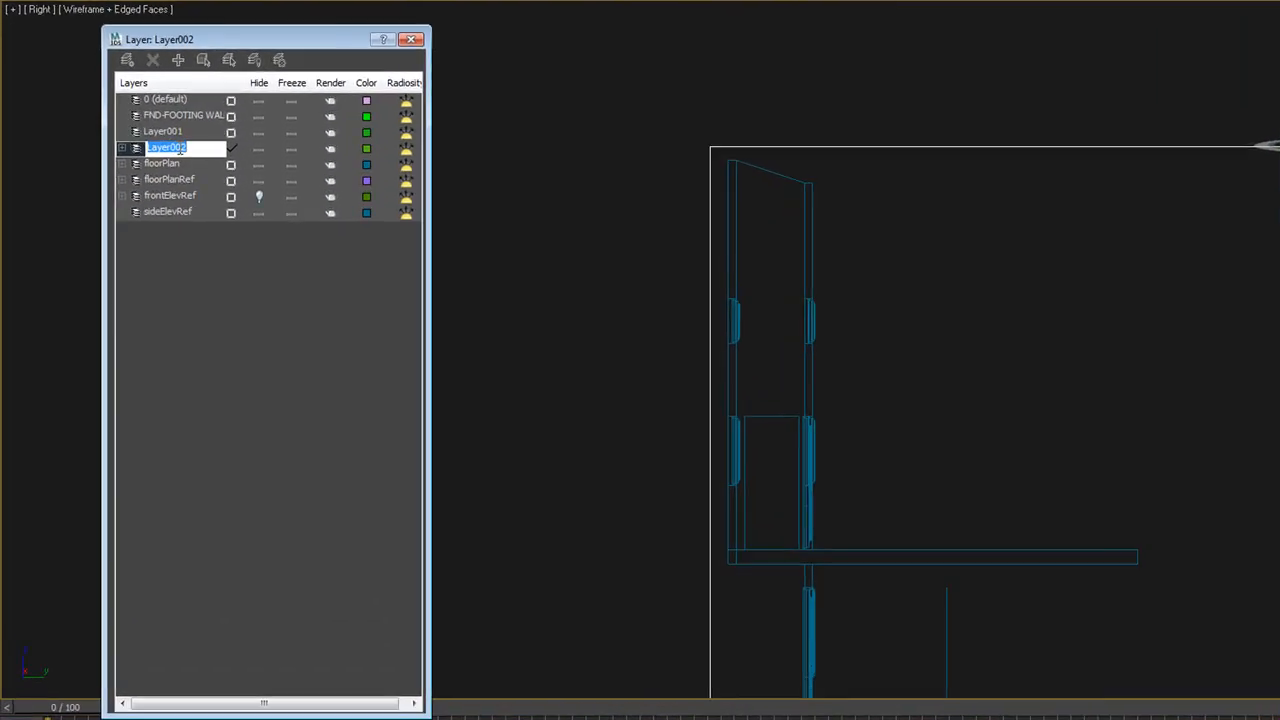
Rename Layer002 to 'roof' and redisplay the sideElevRef sketch layer
text(roof)
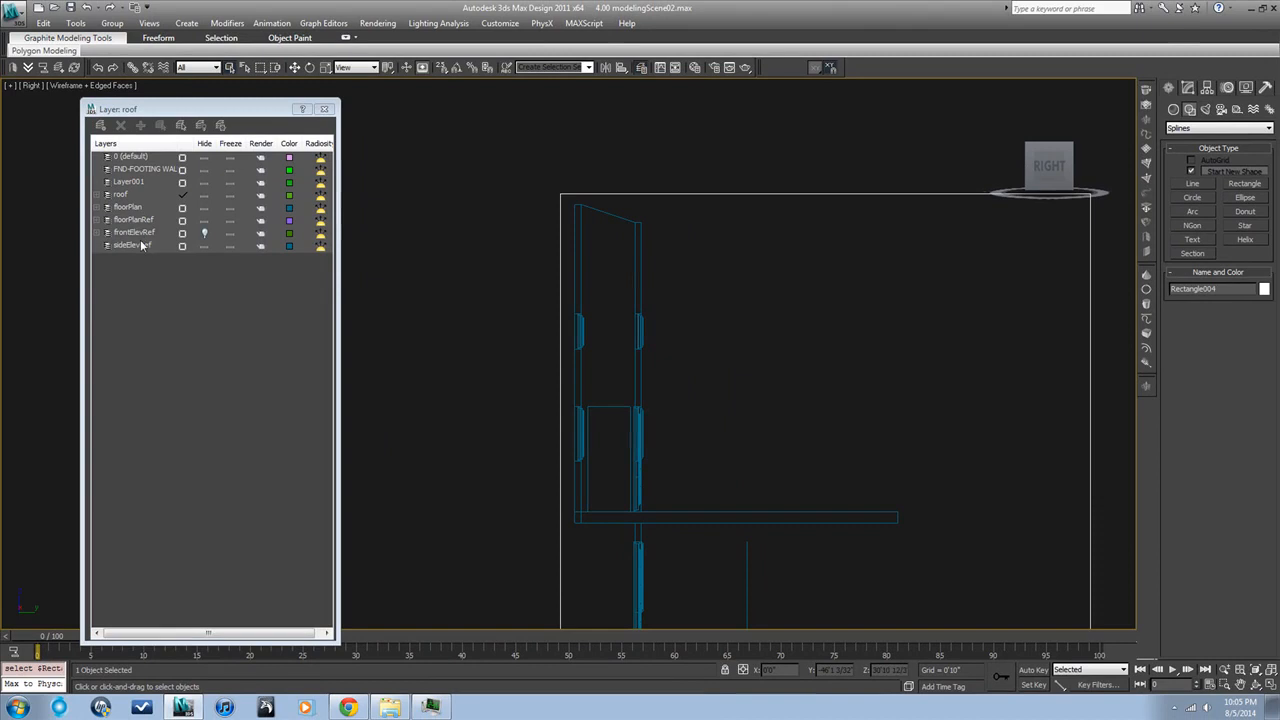
click(133, 245)
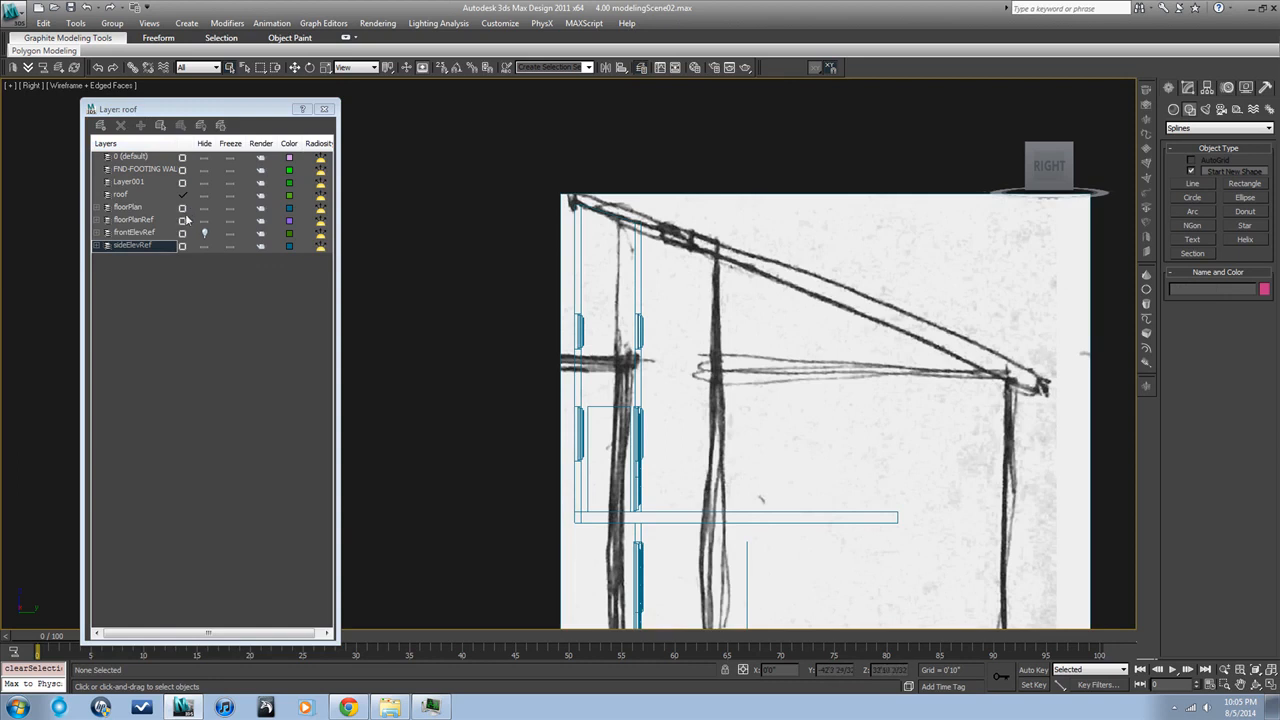
mouse_move(122, 195)
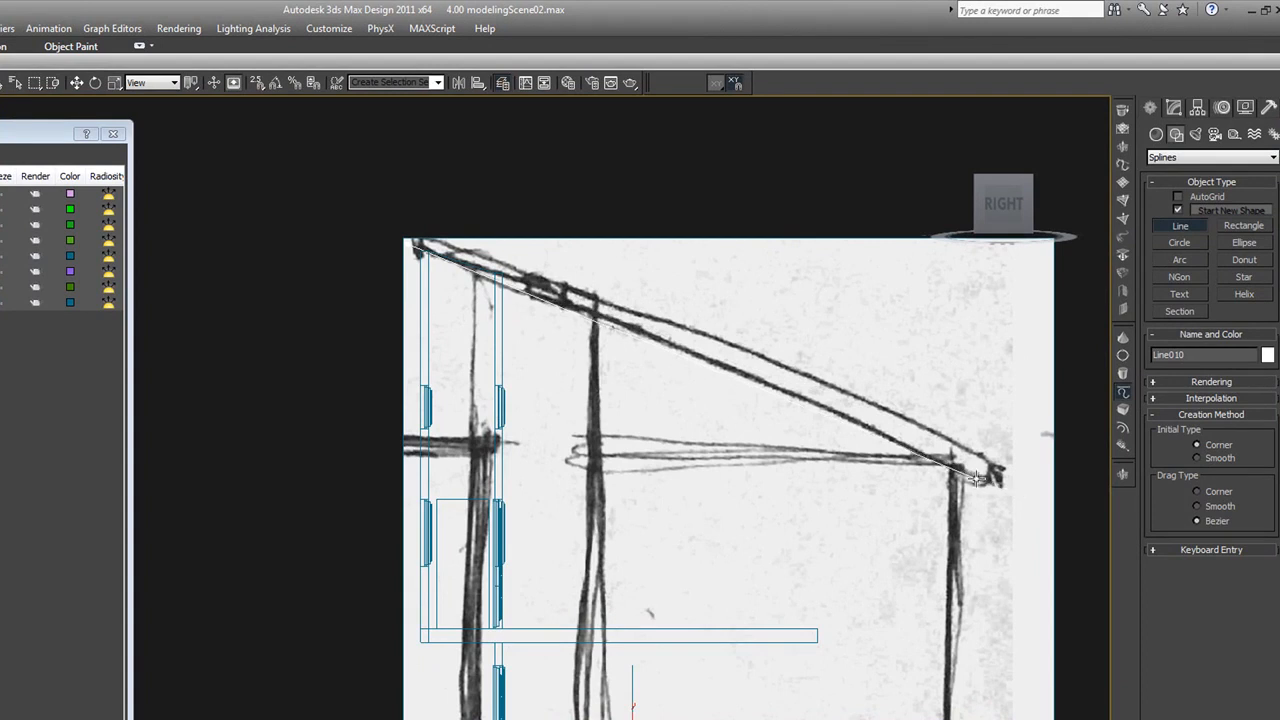
Trace a line shape from the lower eave along the sketched roof slope
click(975, 480)
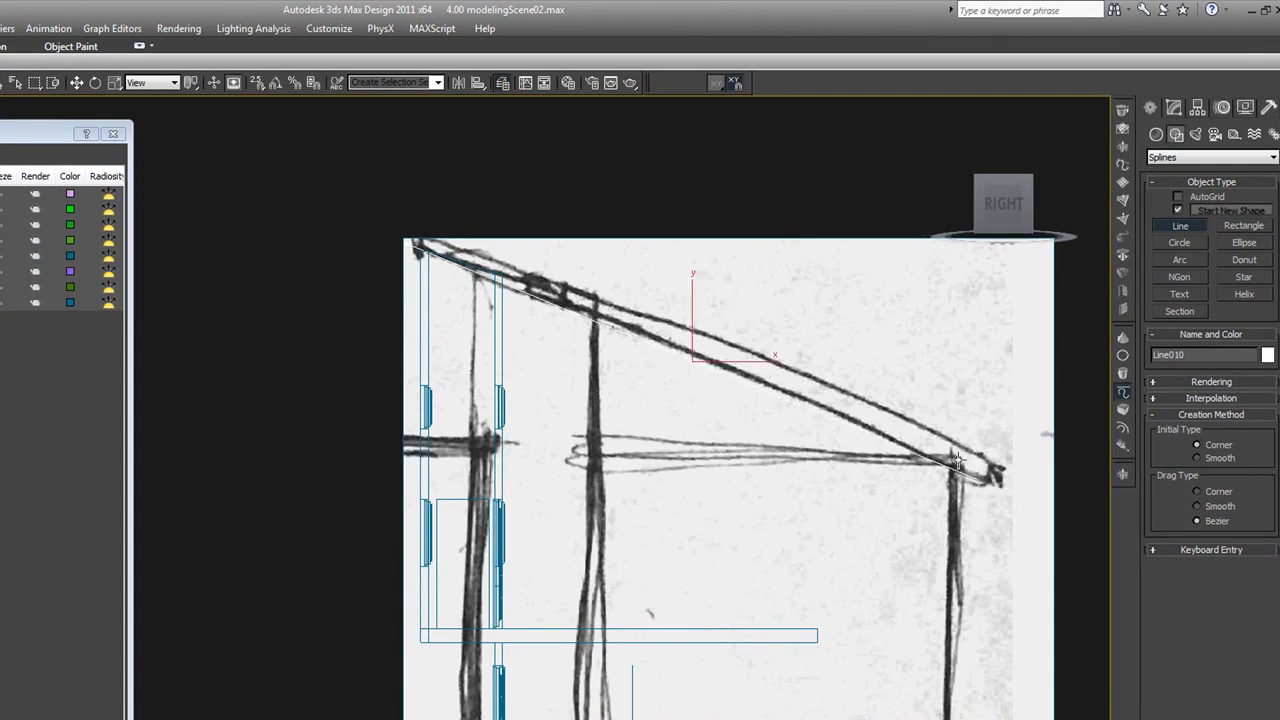
click(1174, 107)
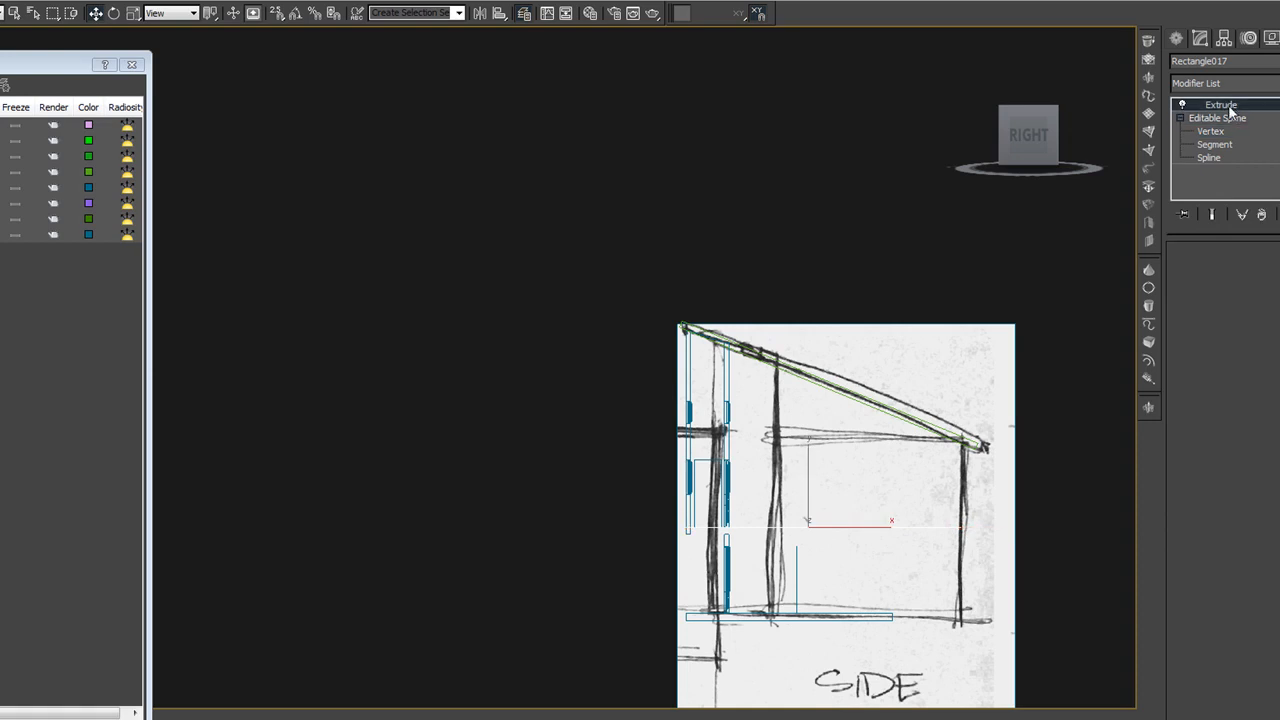
Inspect the extruded roof shape and select the sloped roof slab
click(1221, 104)
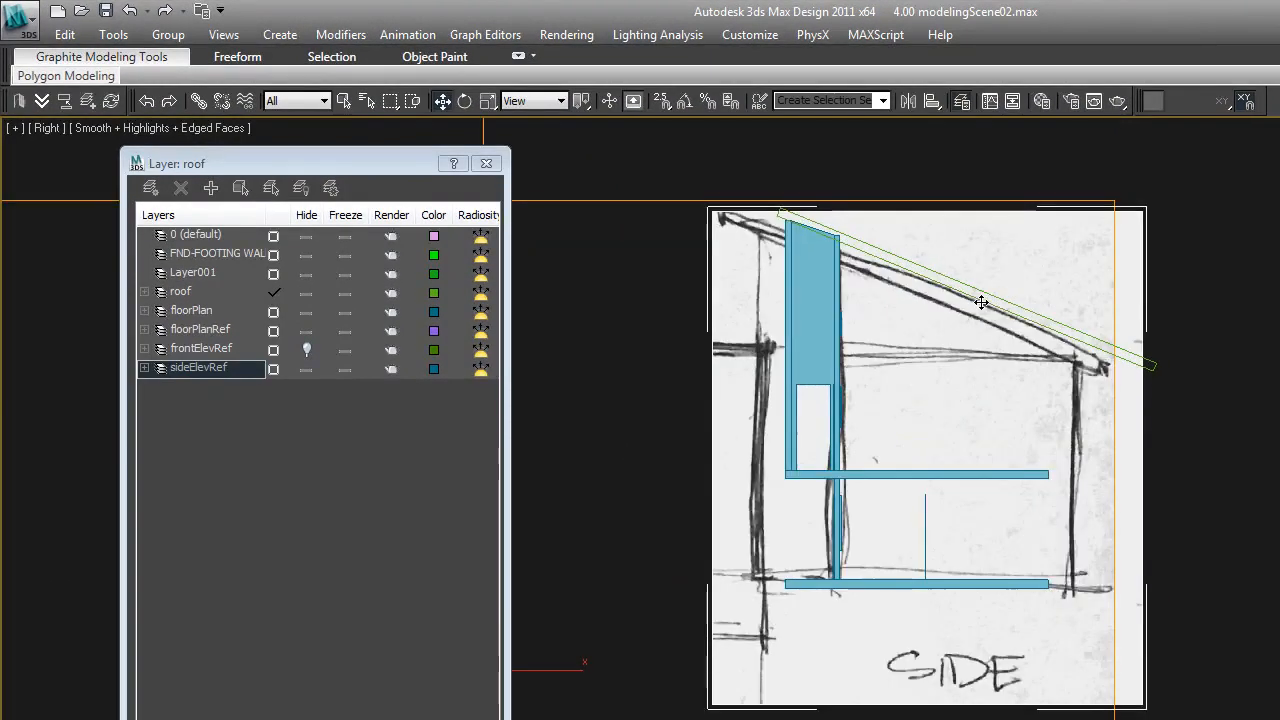
click(980, 302)
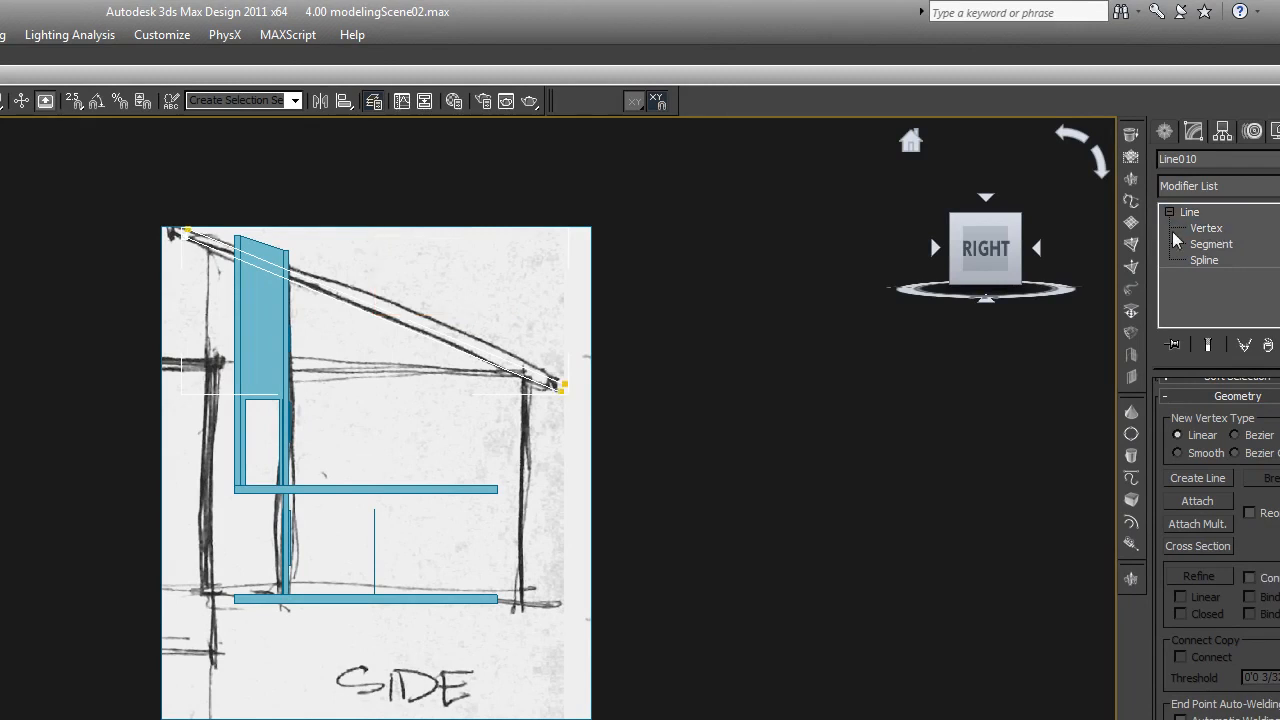
Reposition the roof outline's corner vertices
click(1206, 228)
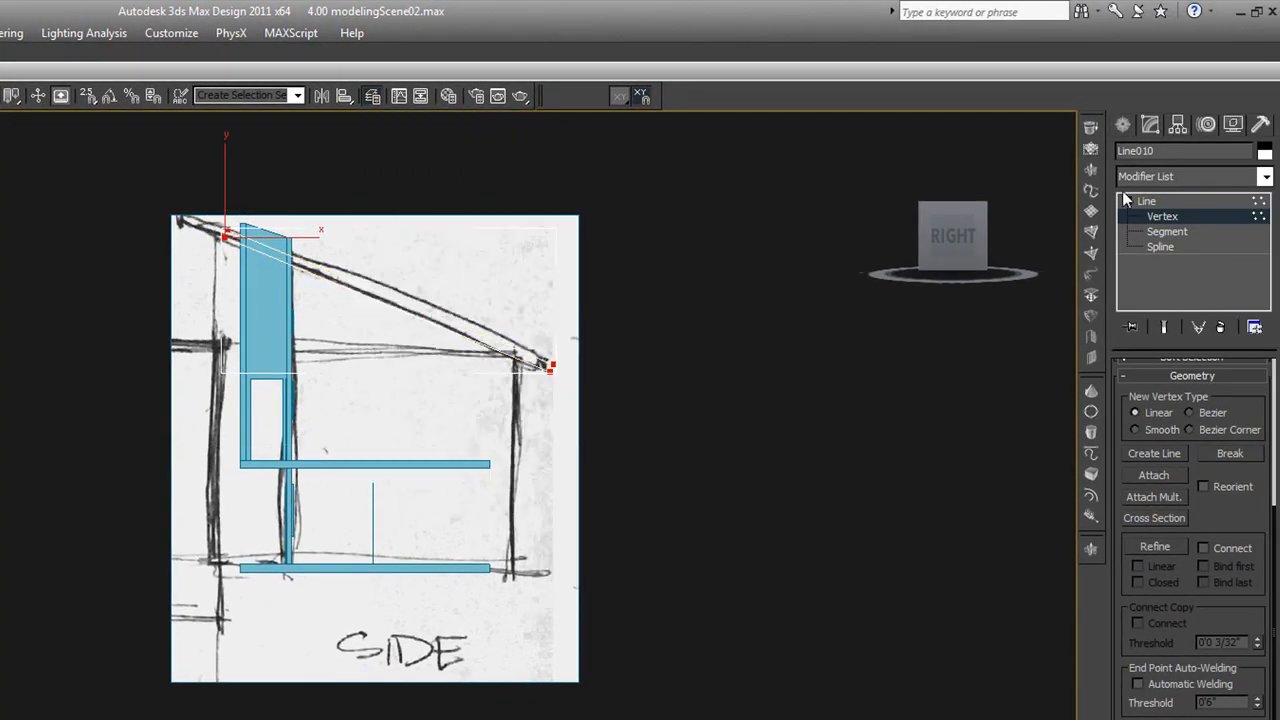
click(1162, 216)
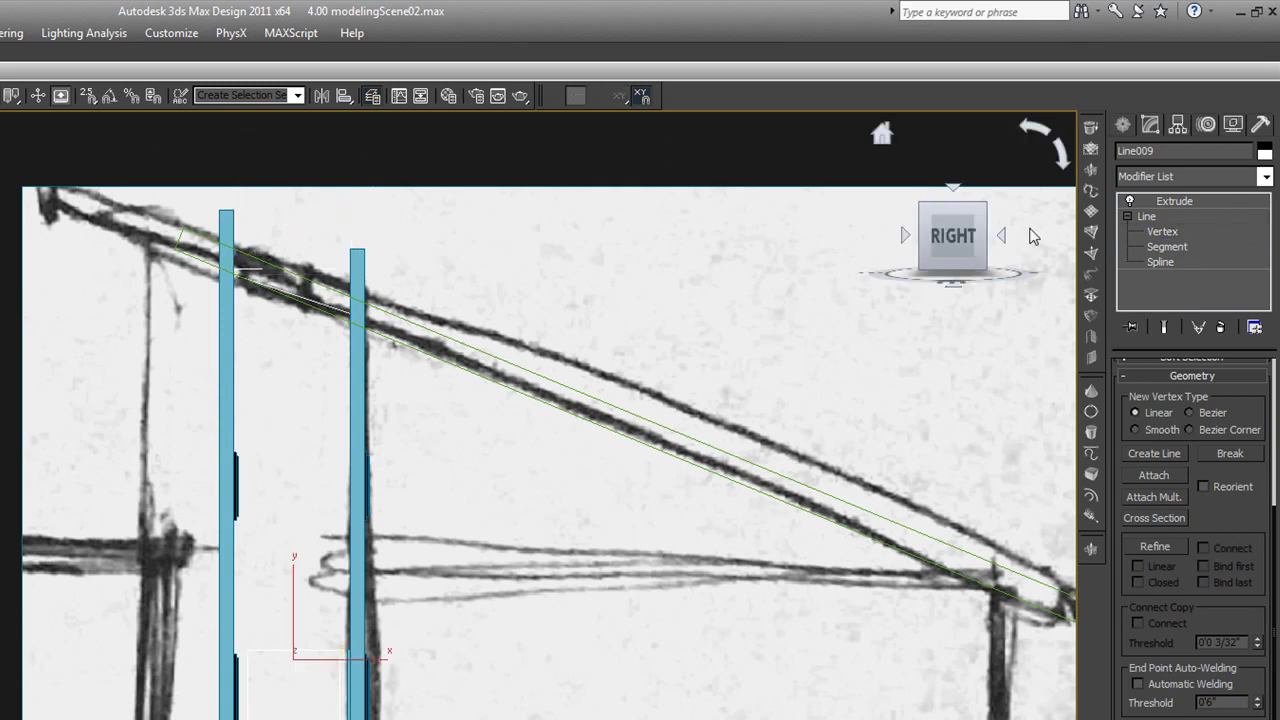
click(1174, 201)
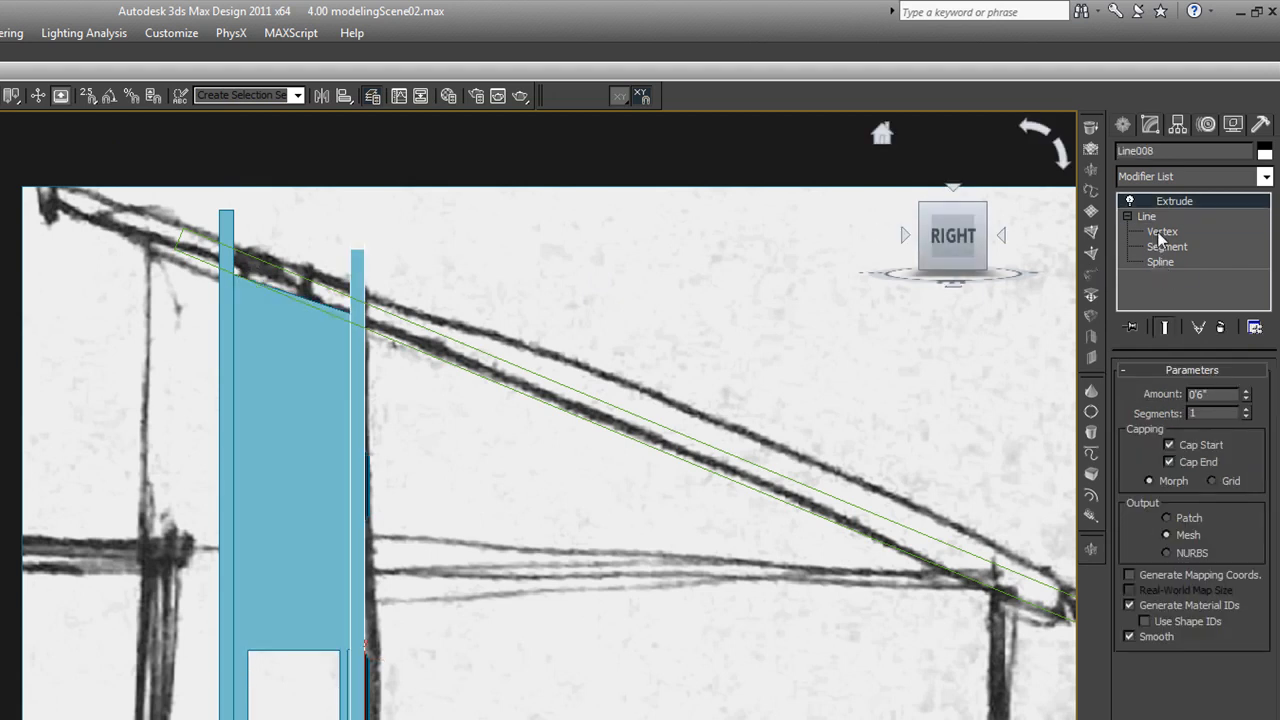
Raise the wall rectangle's top corner vertices up to the roof slope
click(1162, 231)
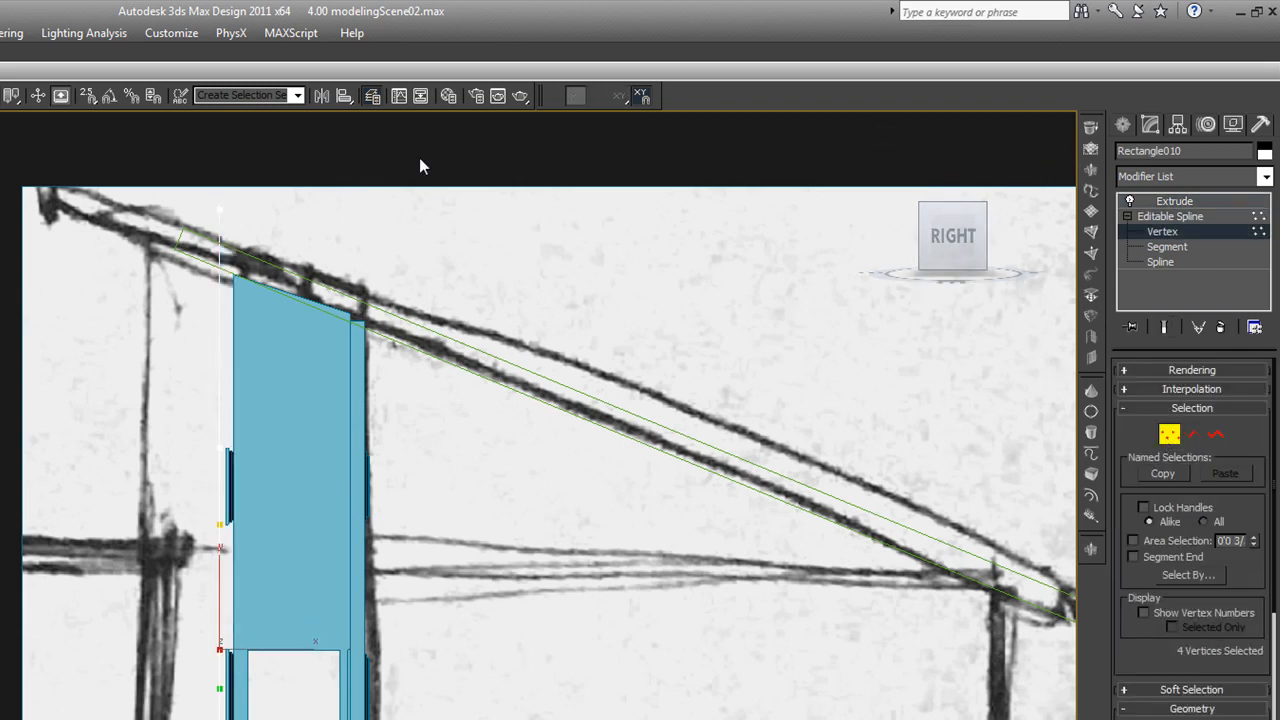
click(238, 267)
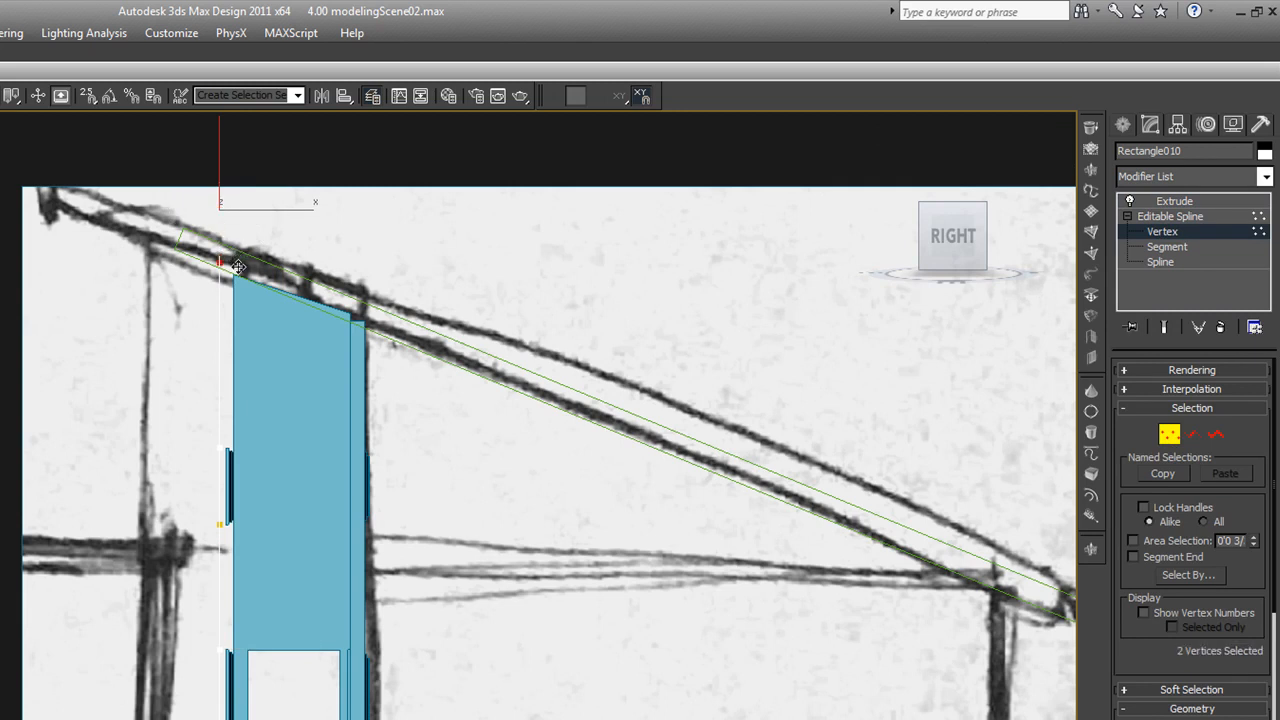
click(1170, 216)
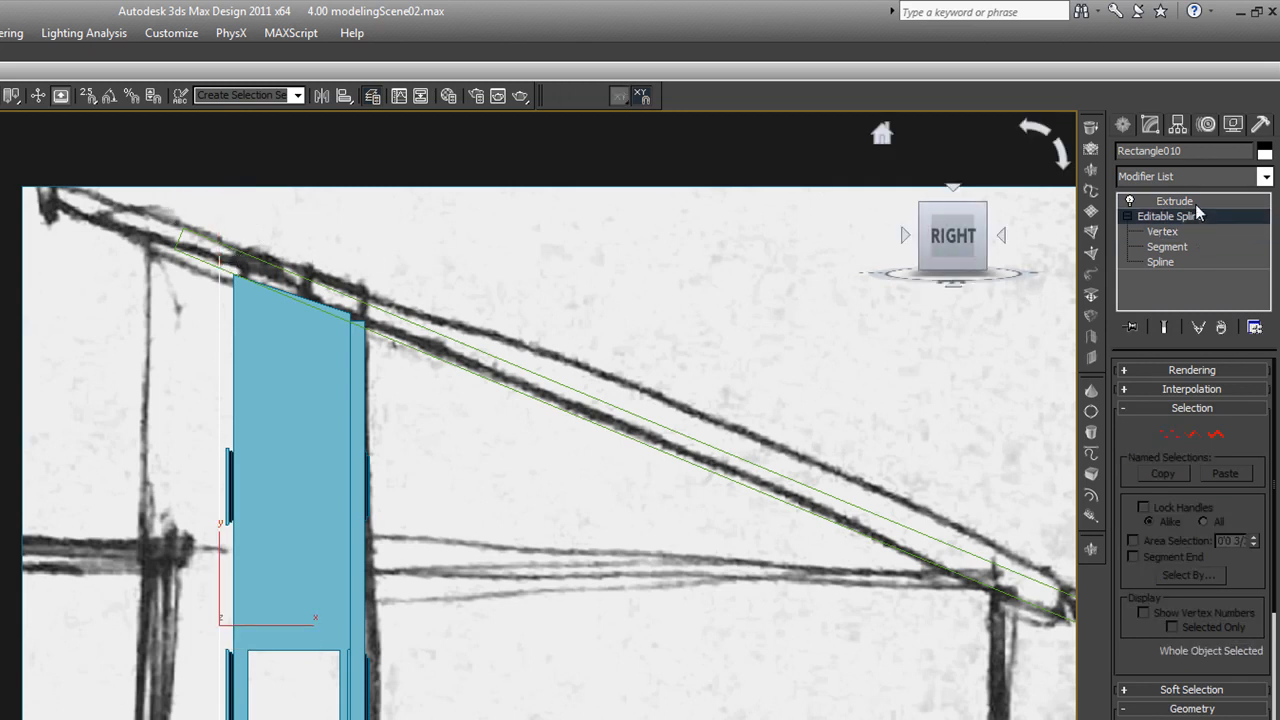
click(1174, 201)
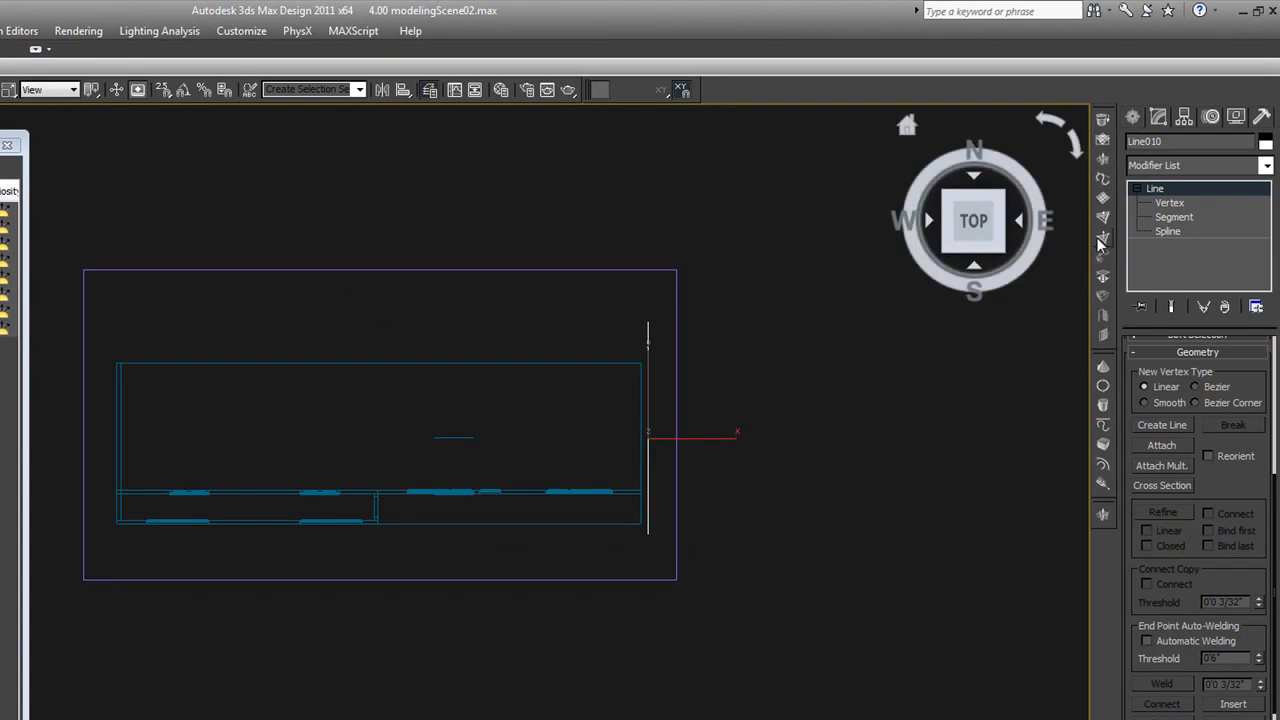
Extrude Line010 with an Amount of 2'1"
click(1195, 165)
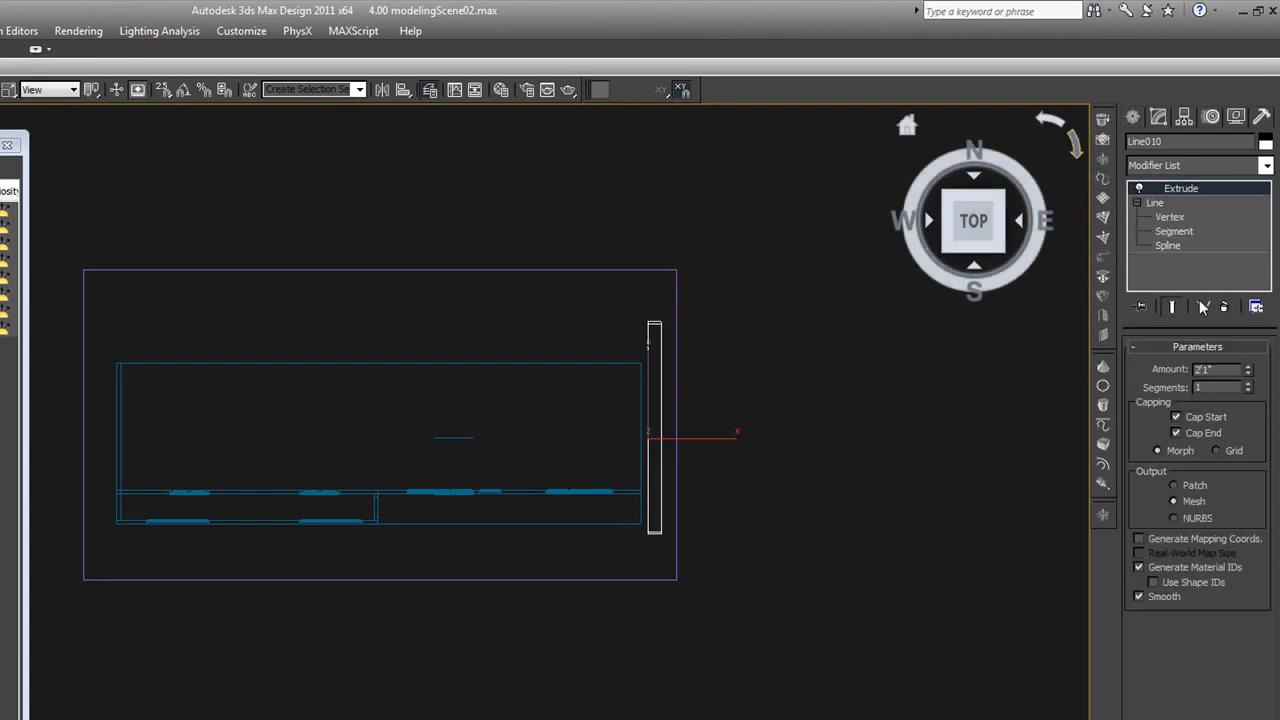
mouse_move(1256, 490)
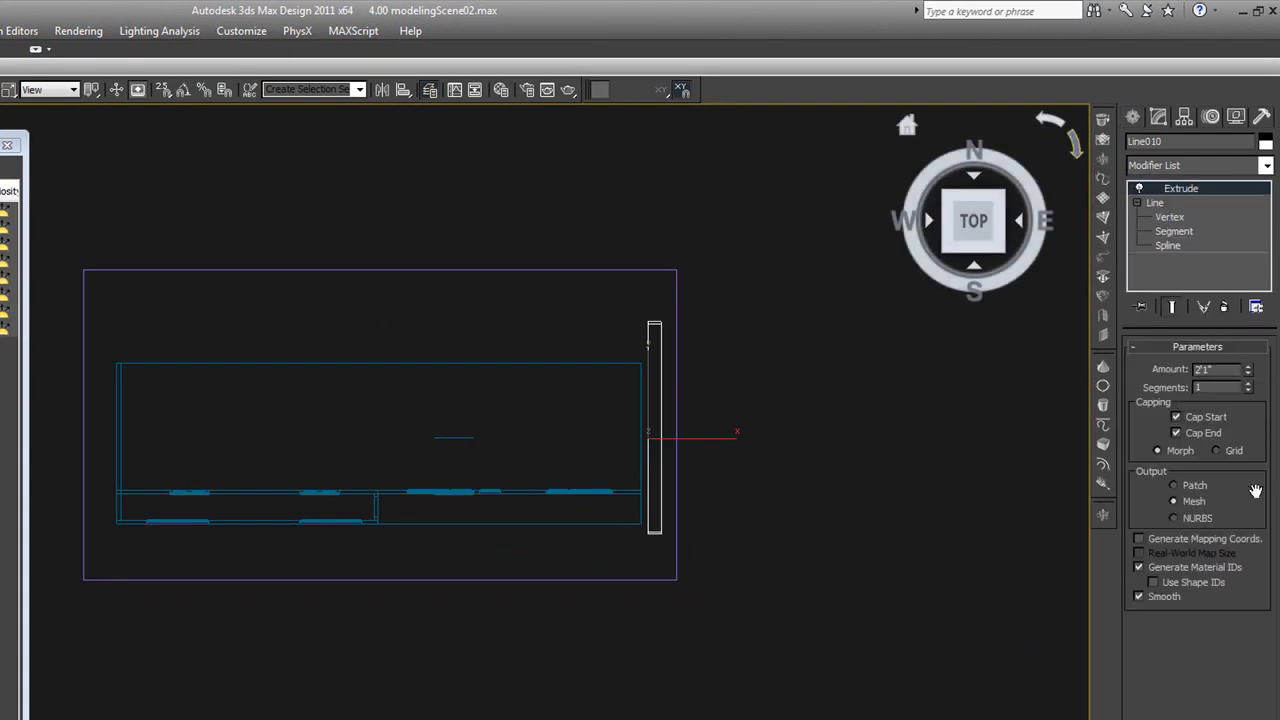
drag(1247, 369, 1249, 582)
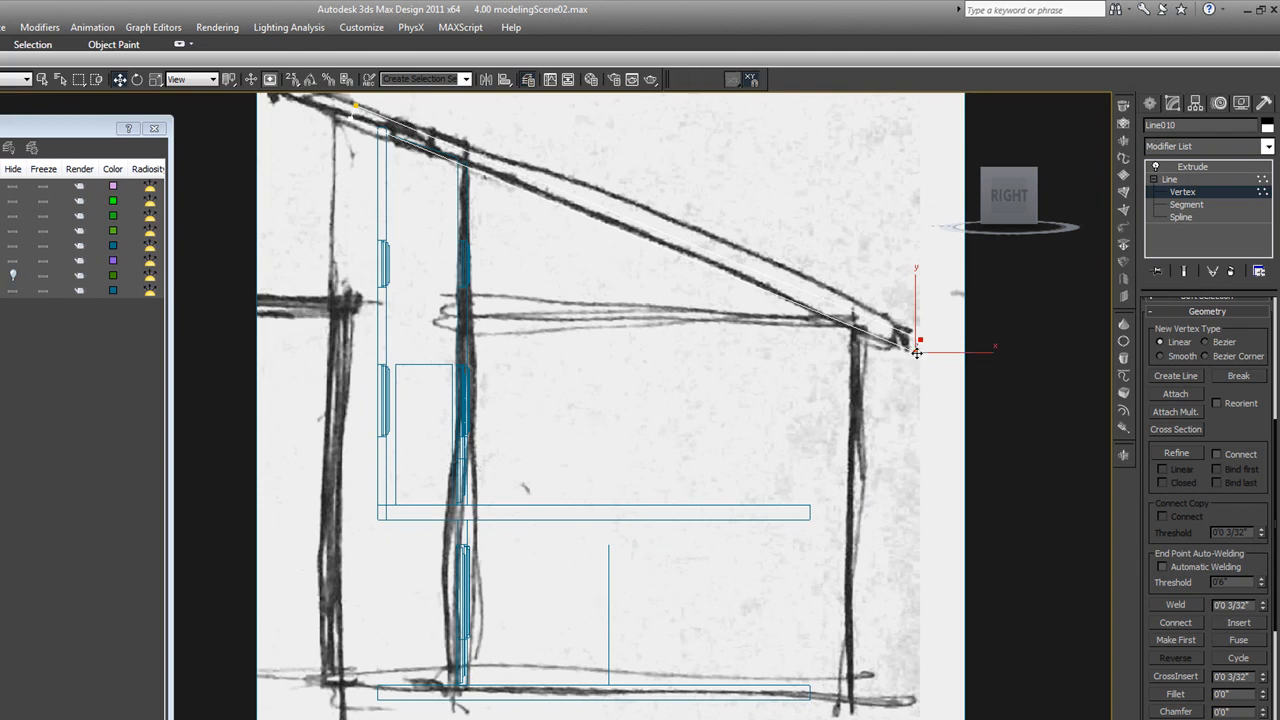
Move Line010's lower vertex onto the sketched eave
drag(917, 348, 858, 318)
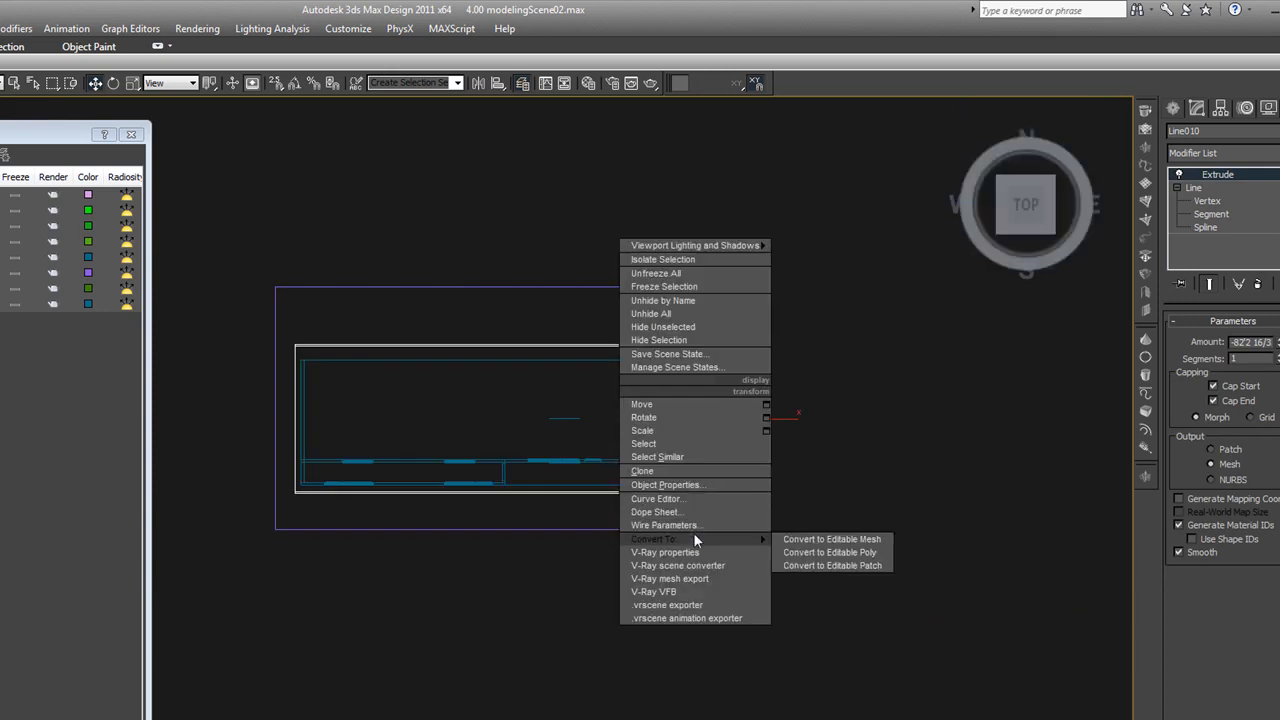
Convert the extruded roof slab to Editable Poly and select its two long edges
click(829, 552)
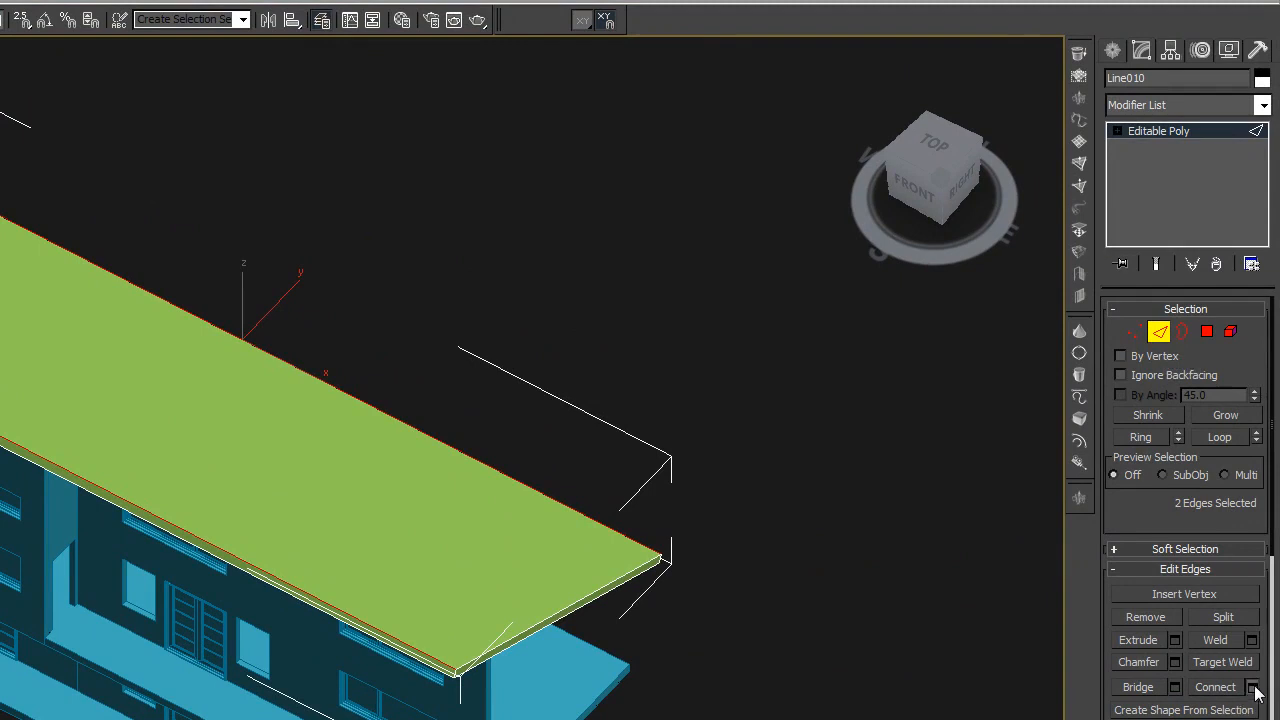
Connect the two selected roof edges with many evenly spaced segments
click(1253, 687)
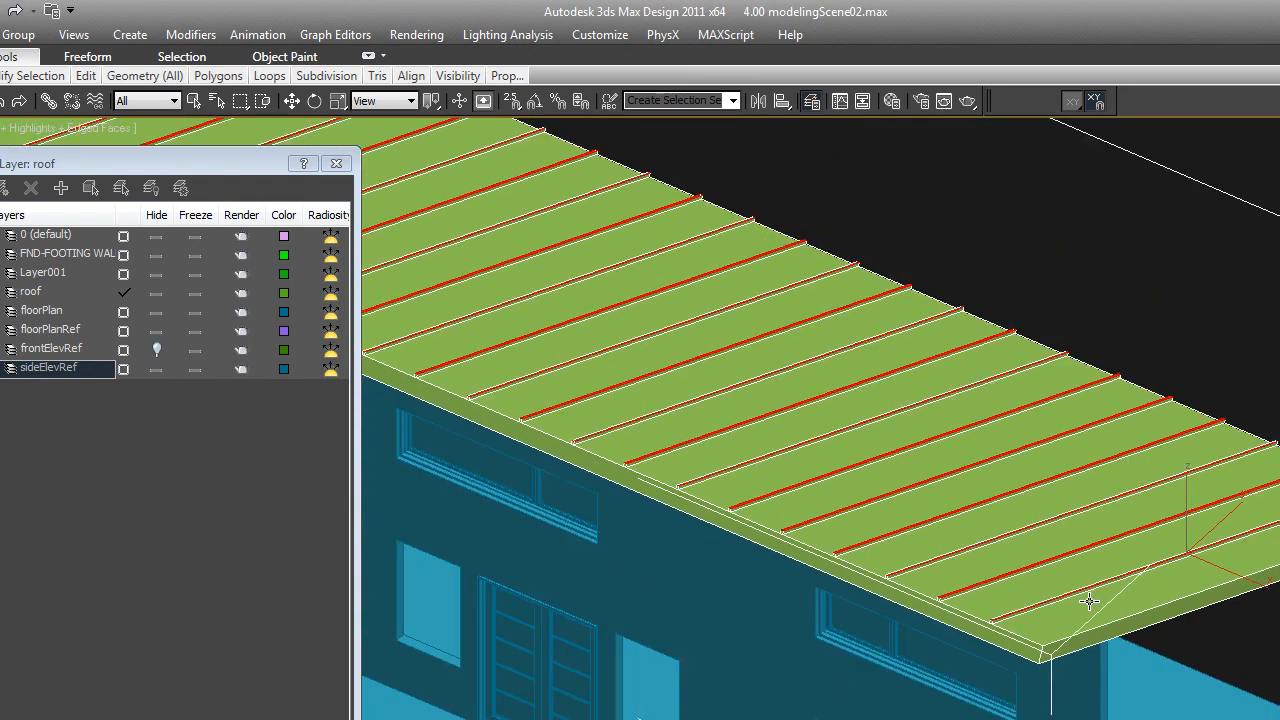
Extrude the connected roof edges upward into standing seams
scroll(up, 3)
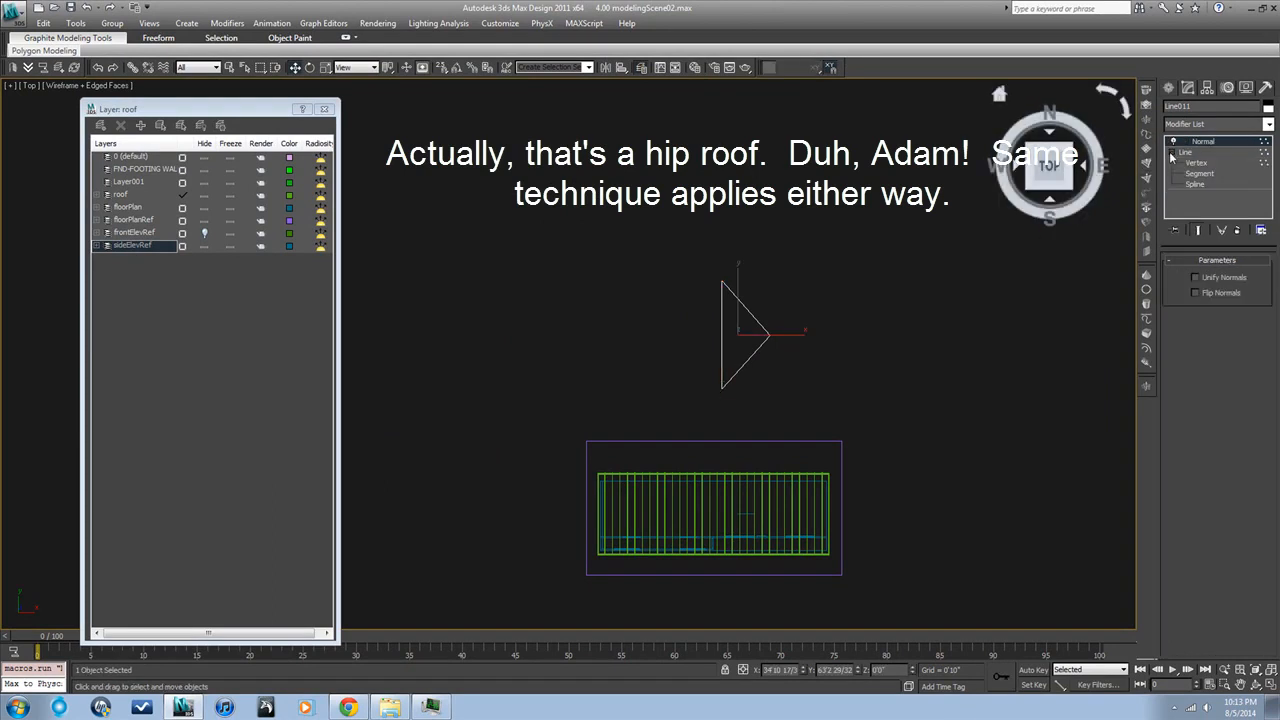
At Vertex level, move a roof-outline point to match the house elevation
click(1197, 162)
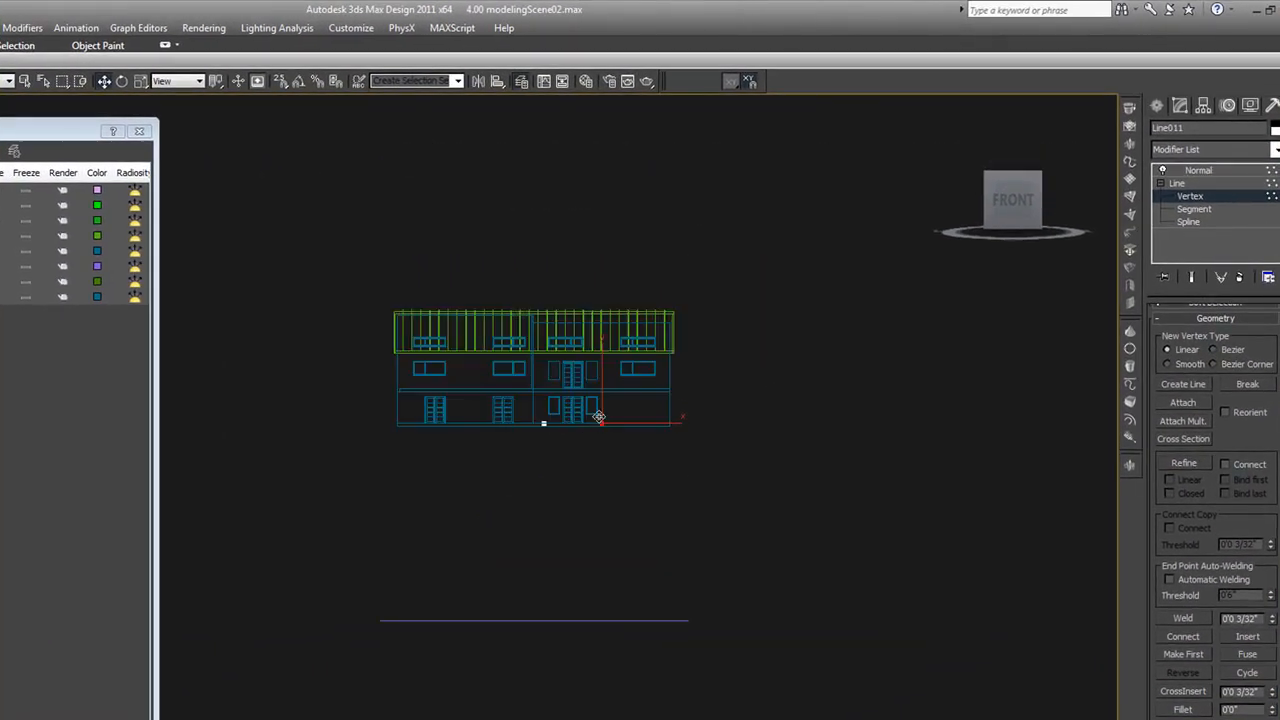
drag(600, 400, 640, 500)
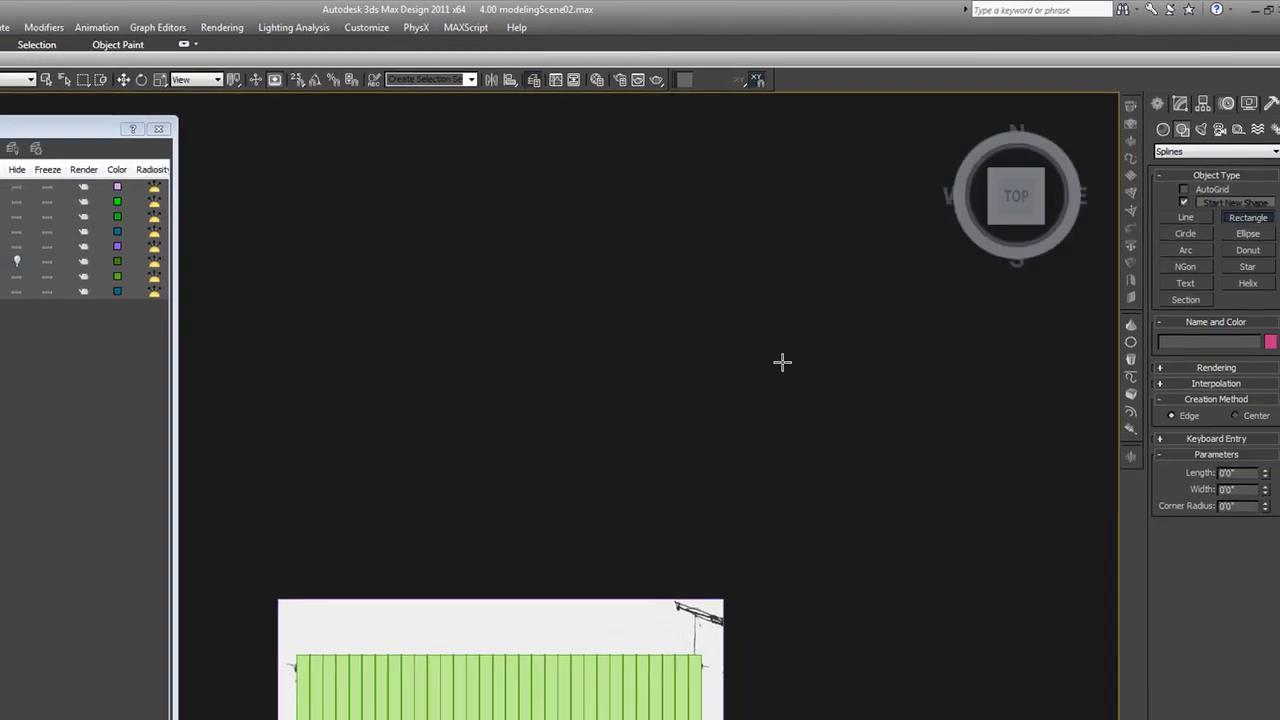
Draw a rectangle over the roof plan and cut a hip line from its corner
drag(463, 265, 790, 408)
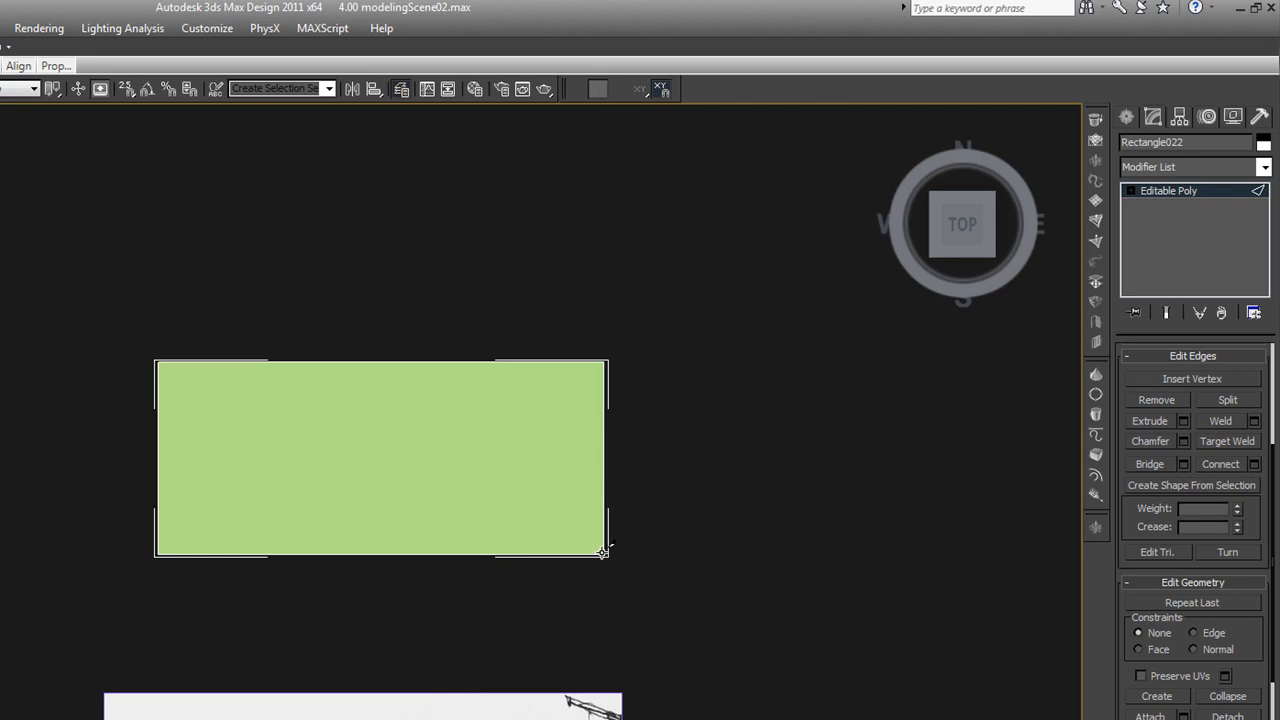
mouse_move(607, 553)
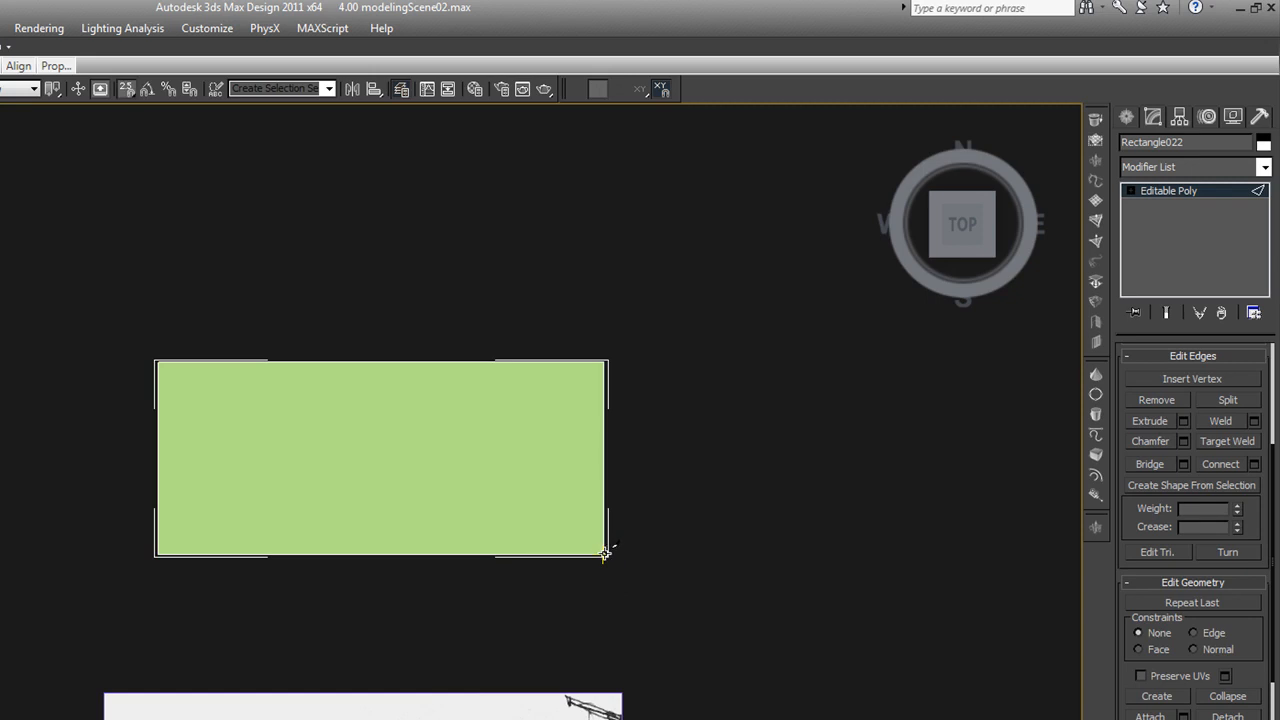
drag(605, 550, 515, 468)
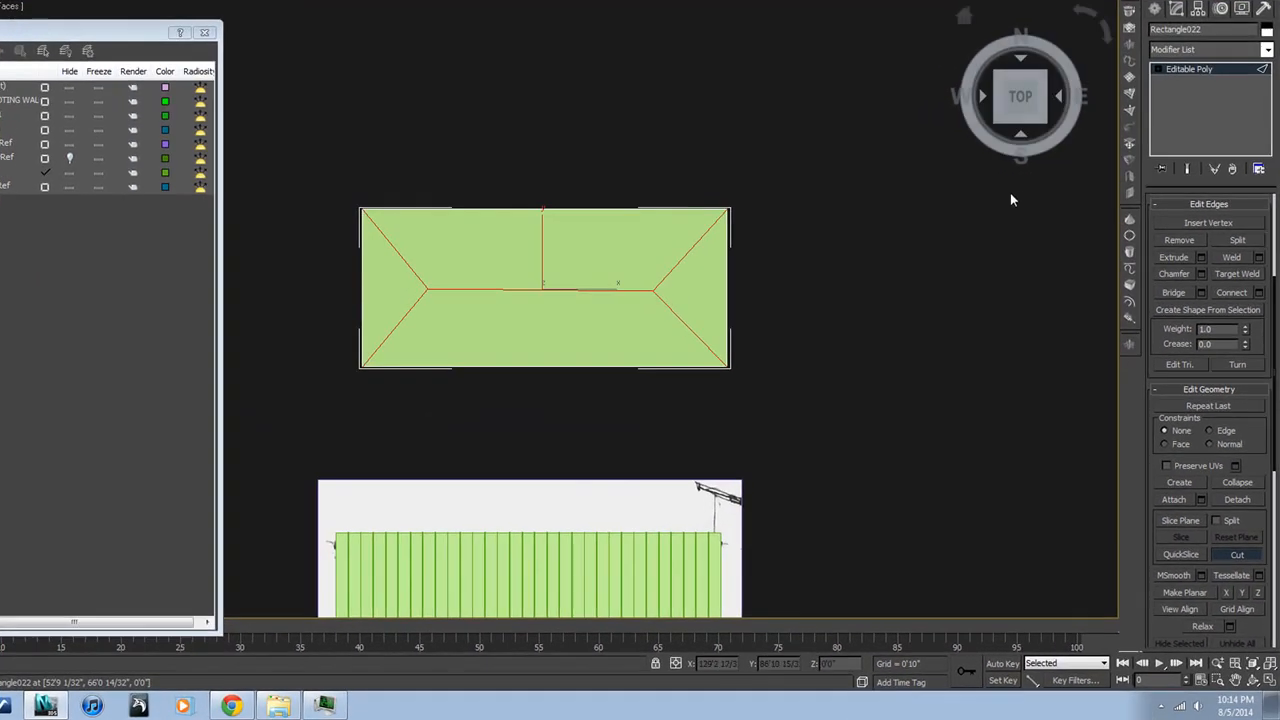
mouse_move(837, 245)
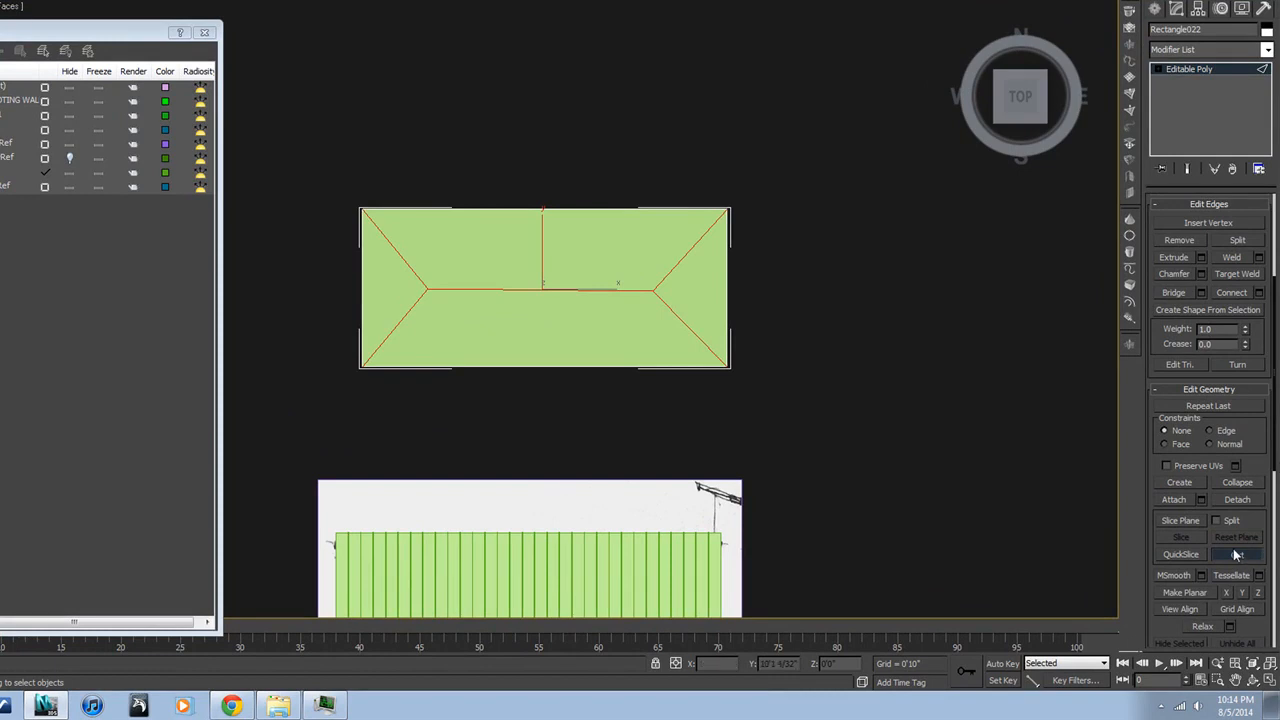
mouse_move(975, 481)
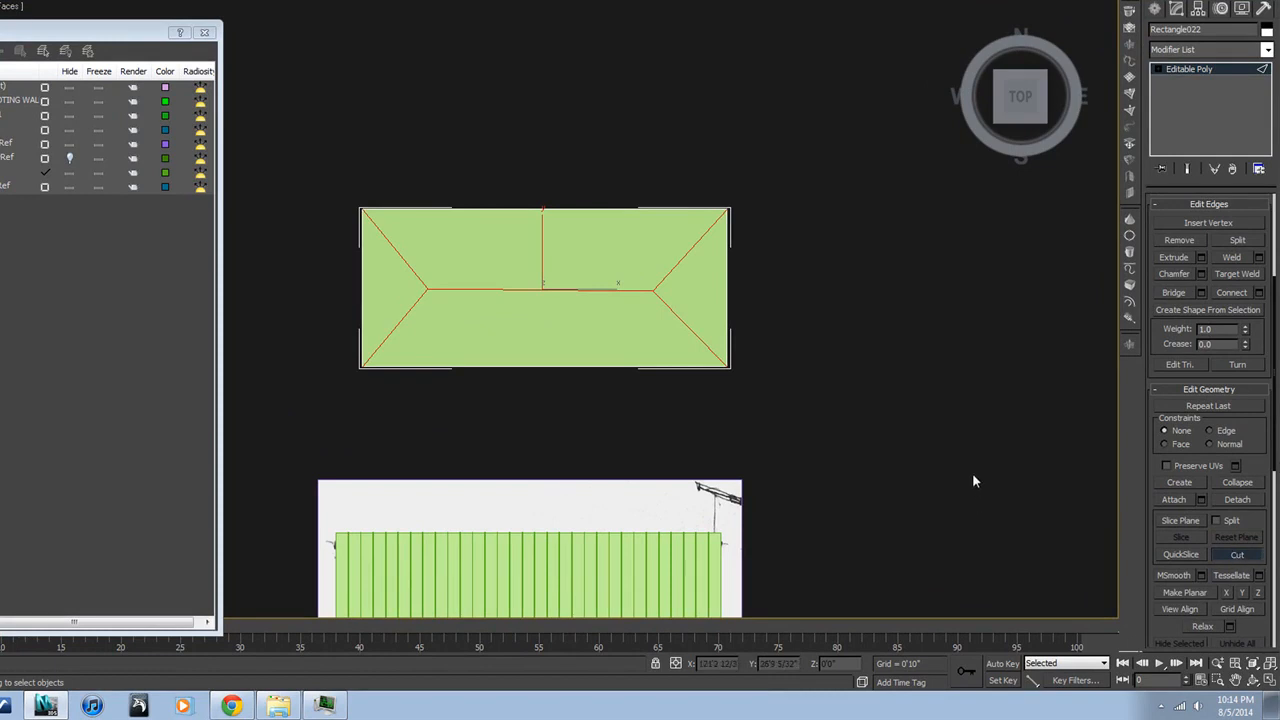
Select the ridge vertex and raise its height to pitch the hip roof
click(1183, 93)
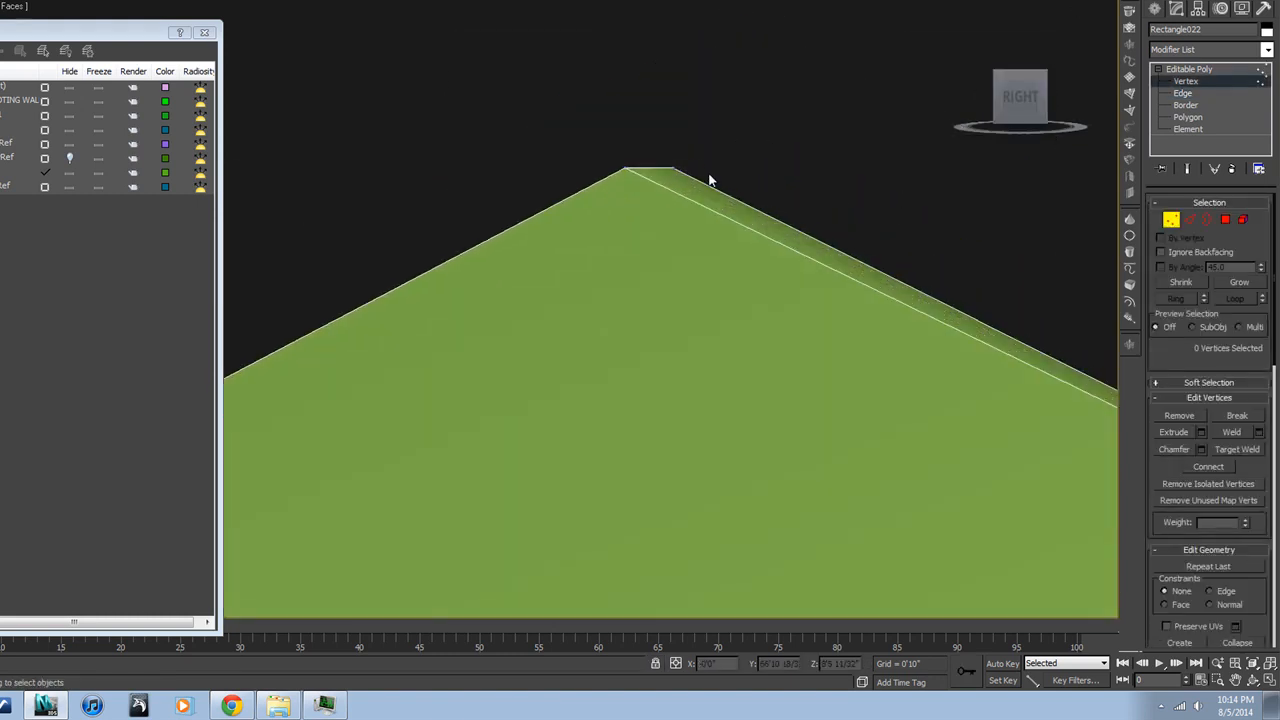
click(674, 166)
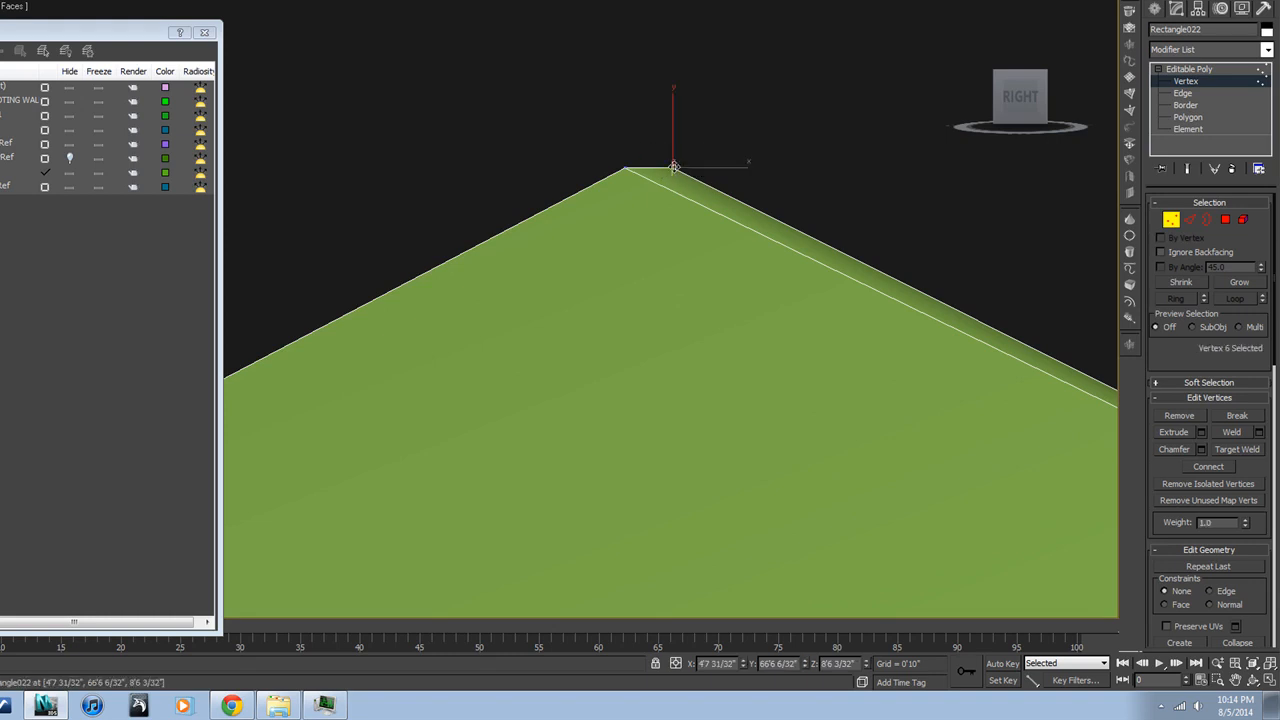
drag(675, 165, 637, 163)
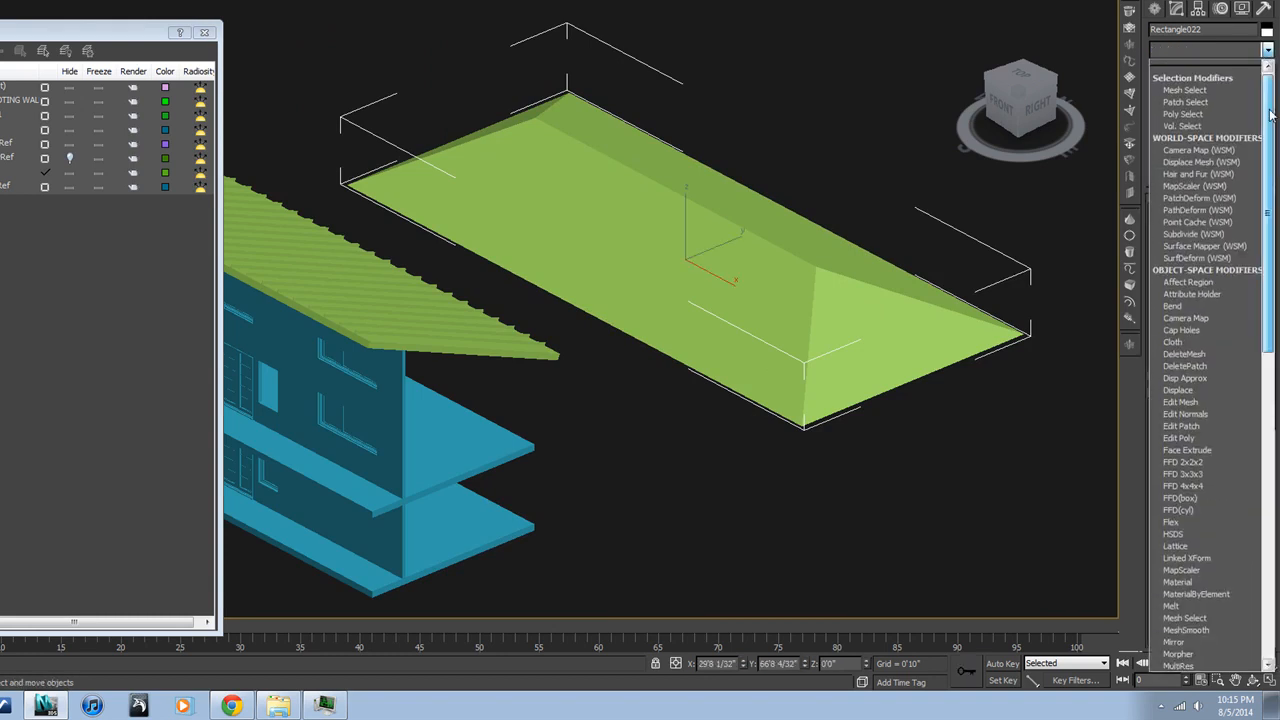
Add a Smooth modifier to the hip roof with Auto Smooth enabled
scroll(down, 3)
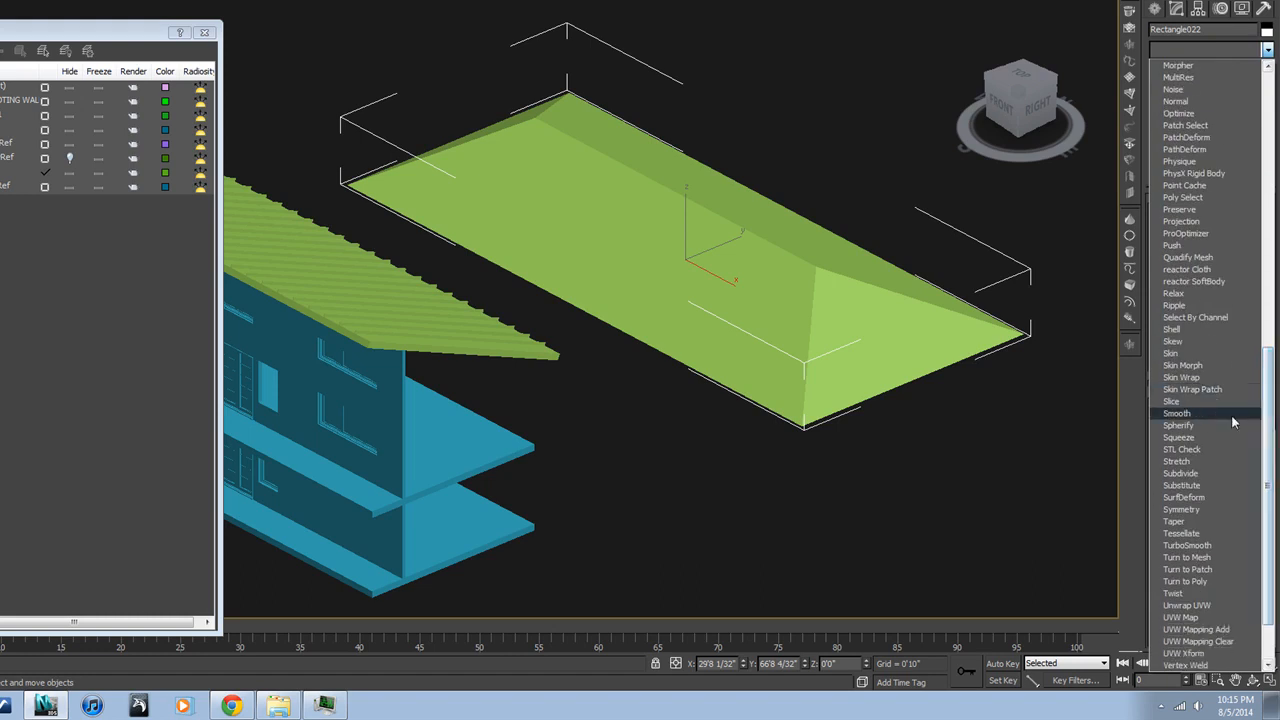
click(1176, 413)
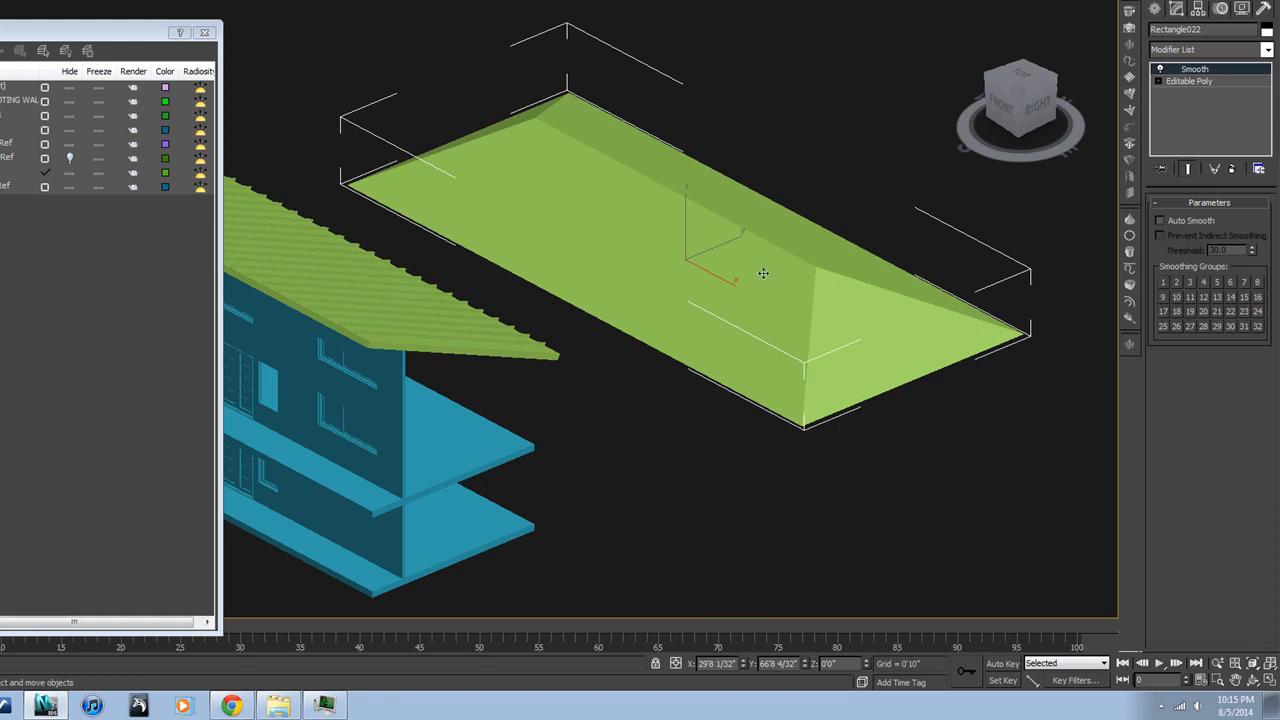
mouse_move(957, 243)
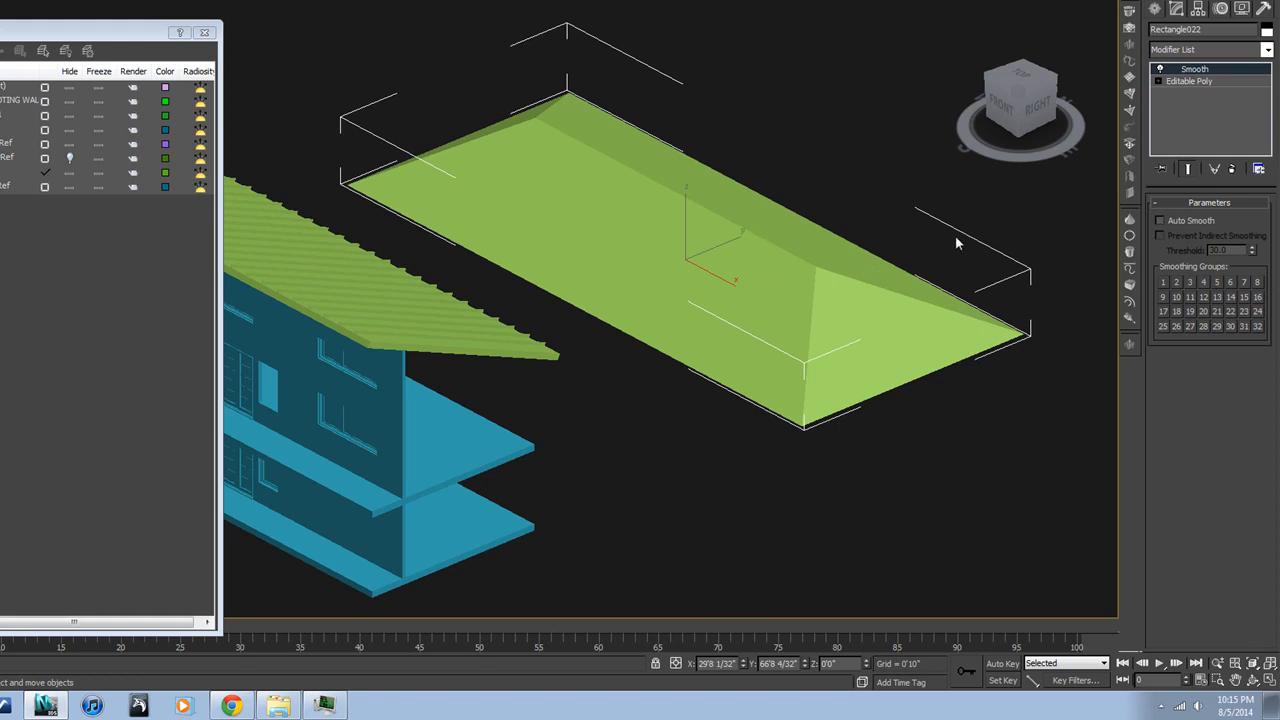
click(1161, 220)
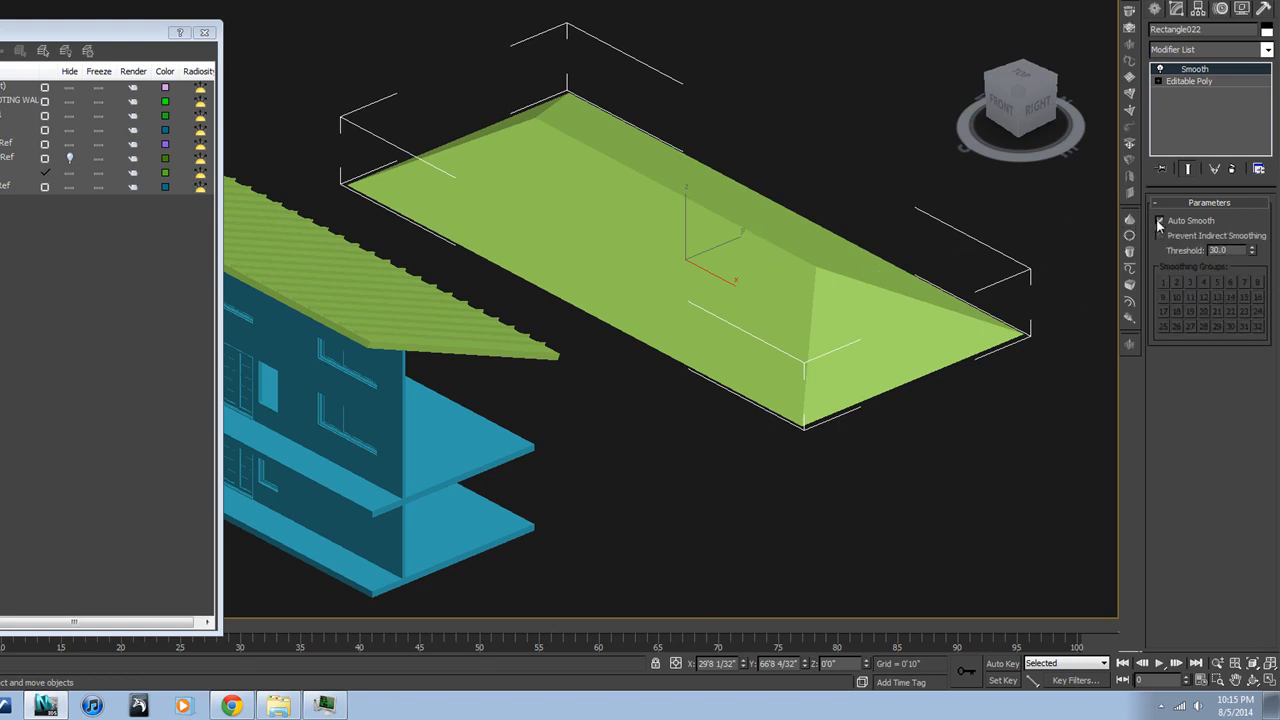
click(1160, 220)
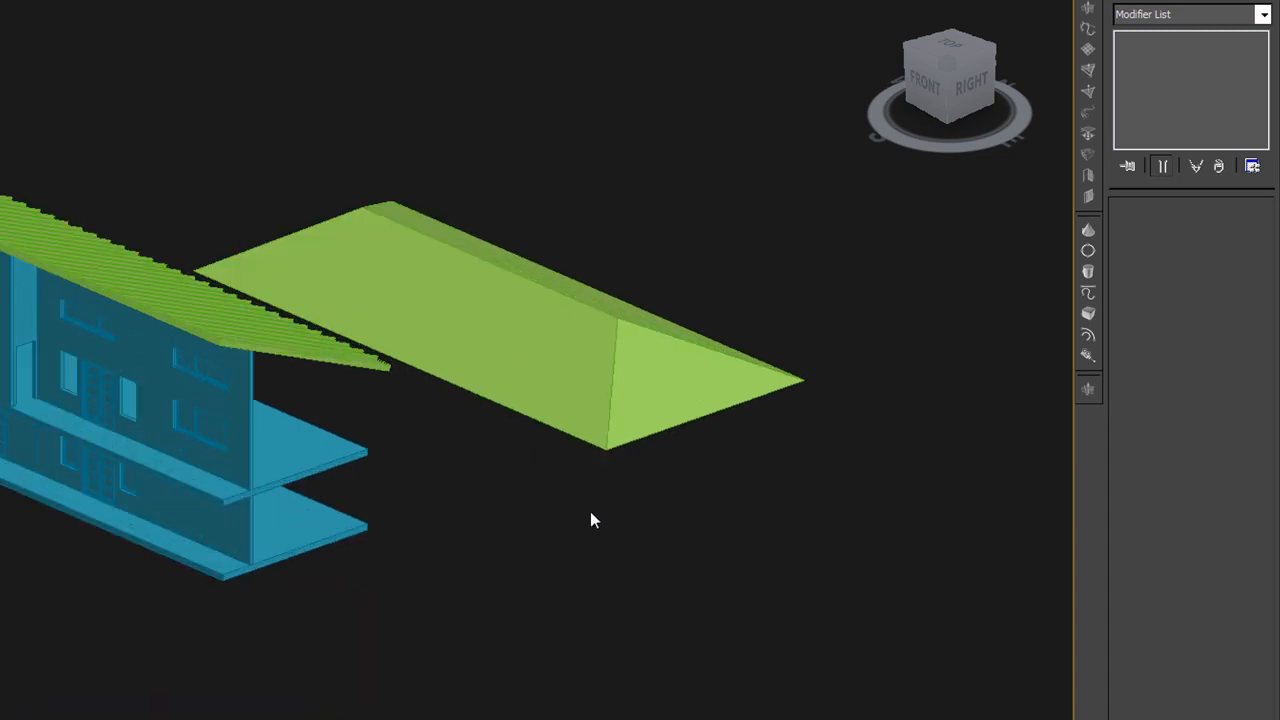
mouse_move(450, 483)
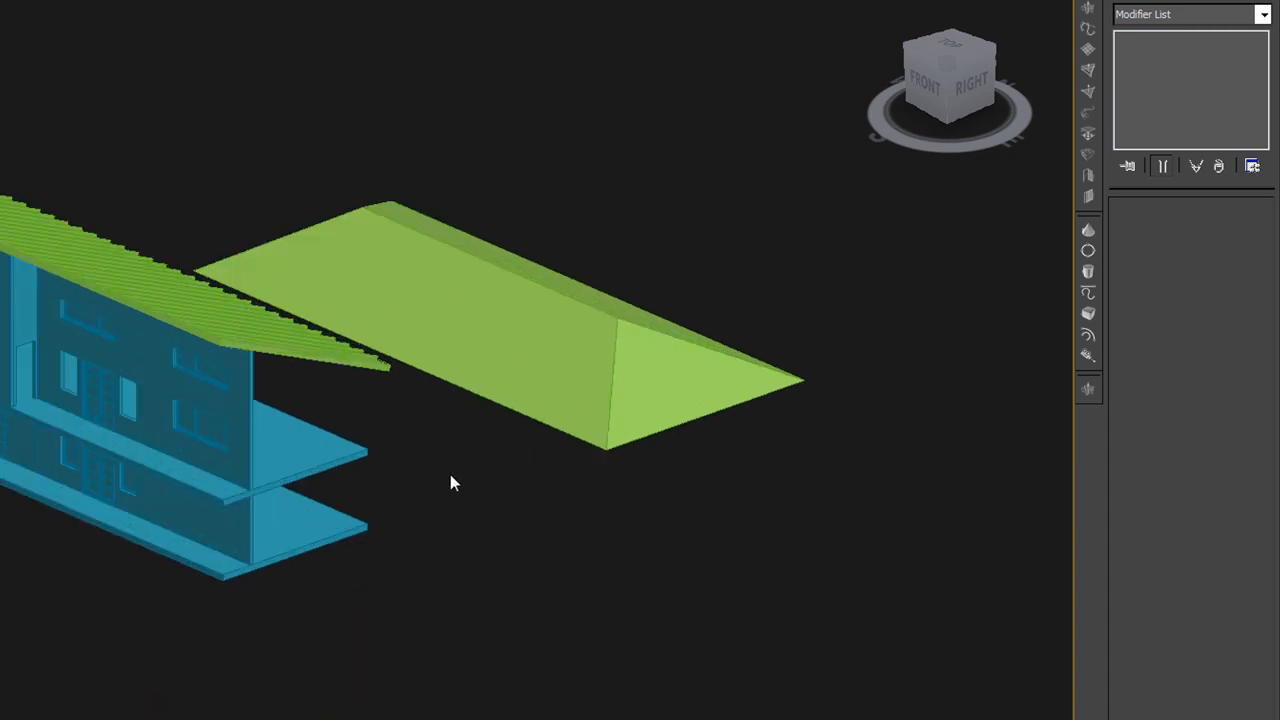